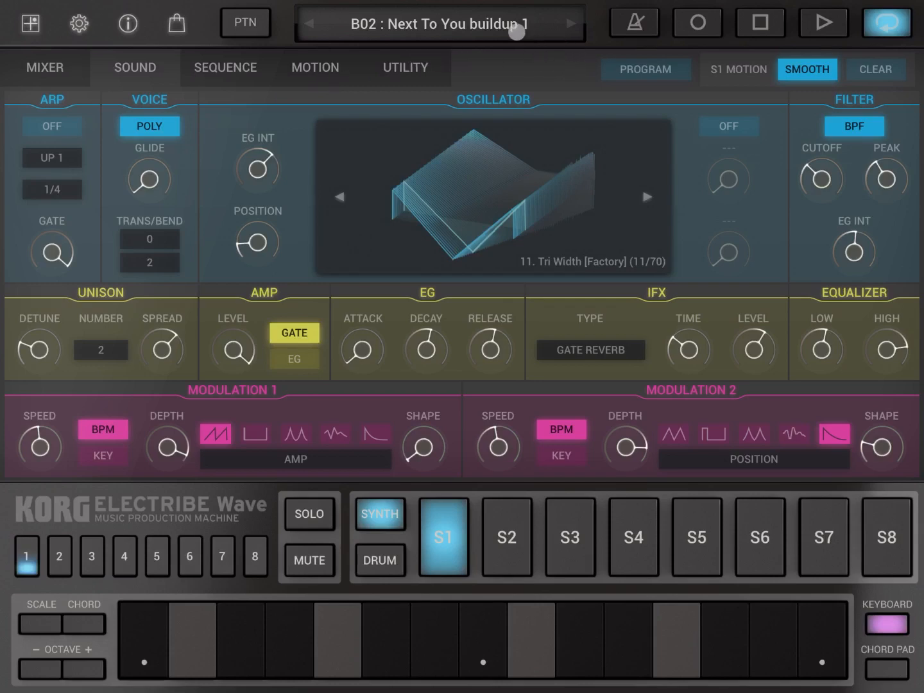
Play the buildup 2 pattern with looping turned off so B03 follows
click(246, 23)
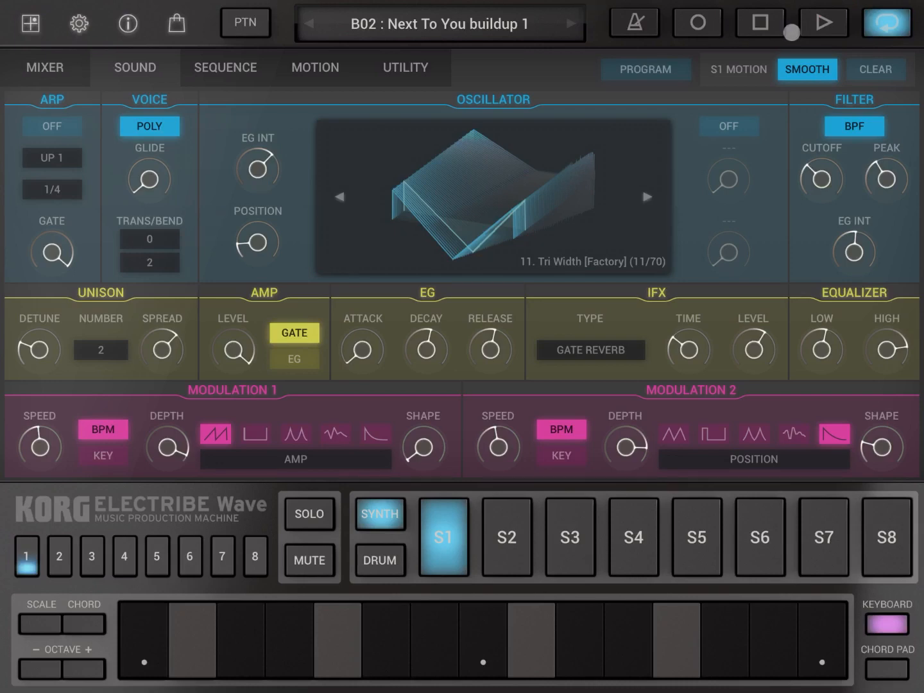
click(821, 23)
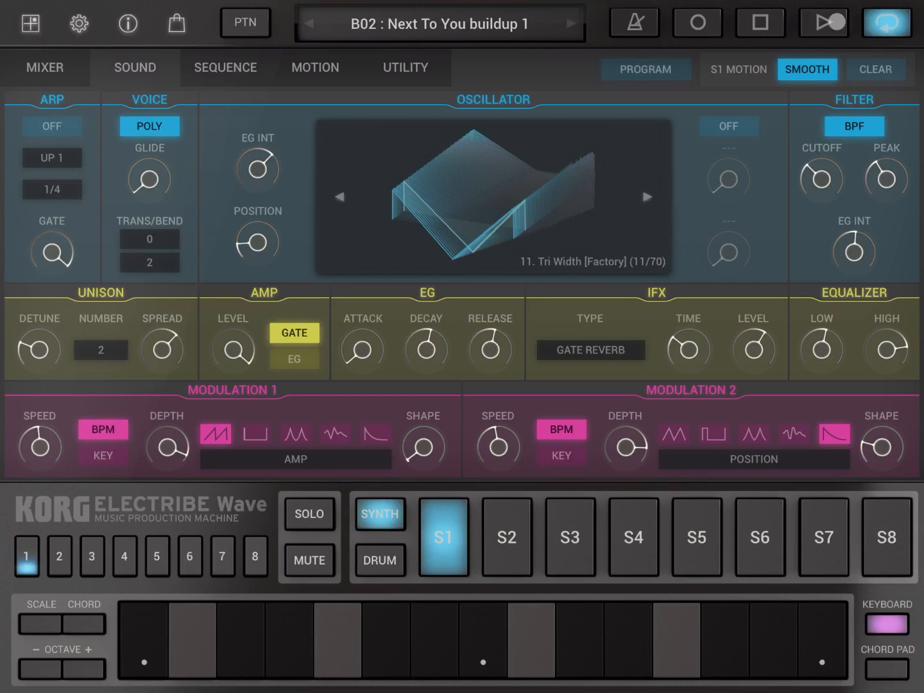
click(823, 22)
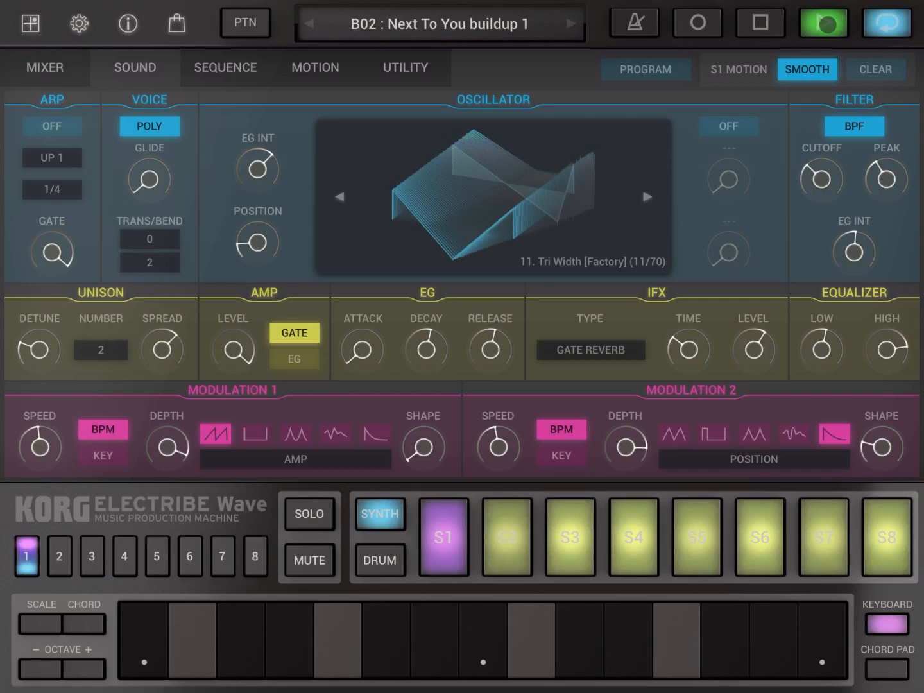
click(506, 537)
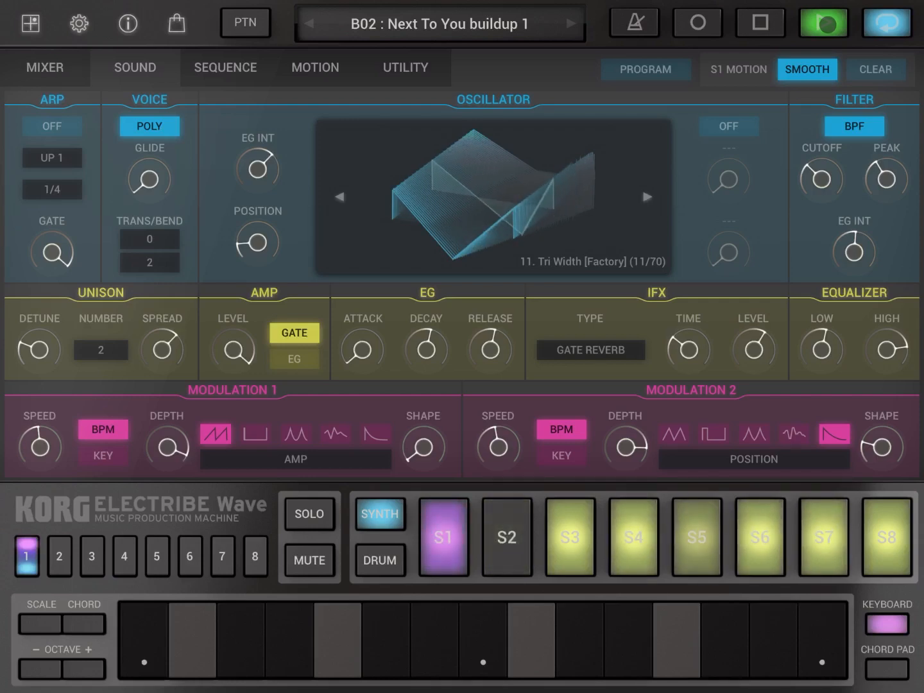
click(821, 23)
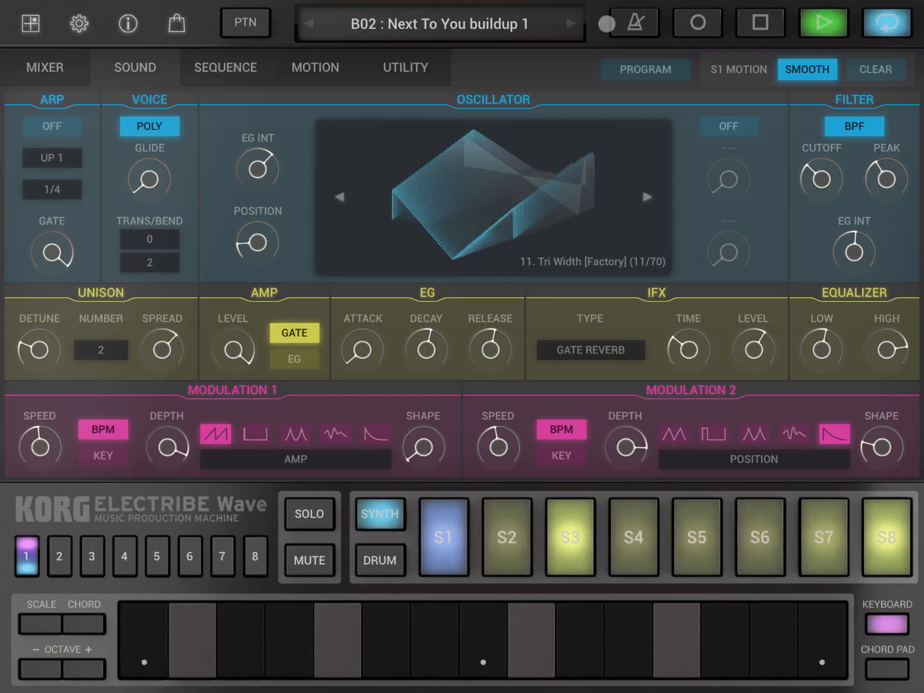
click(570, 24)
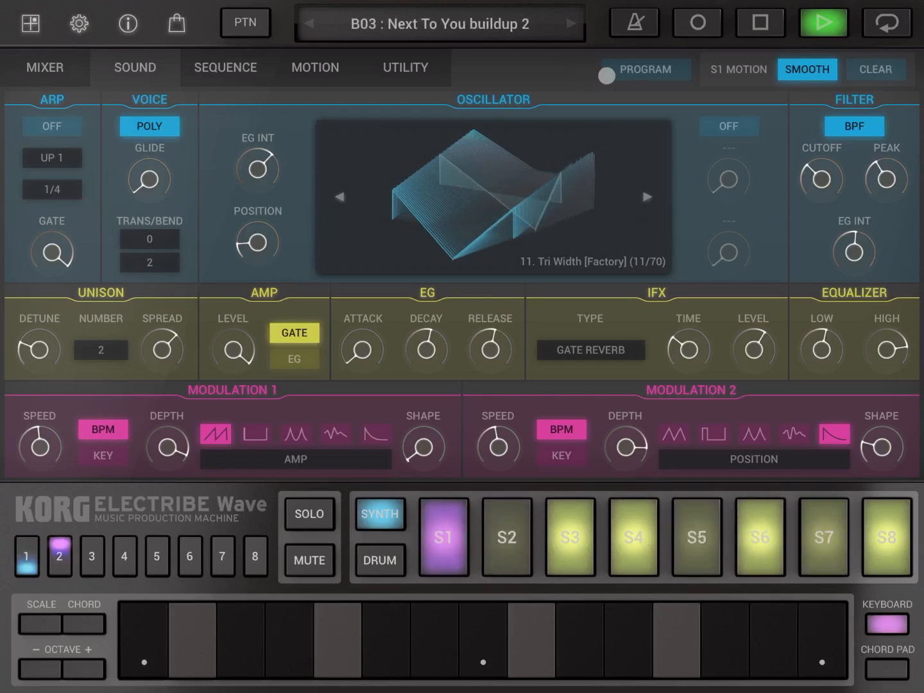
Stop playback and return to pattern B02 'Next To You buildup 1'
click(91, 556)
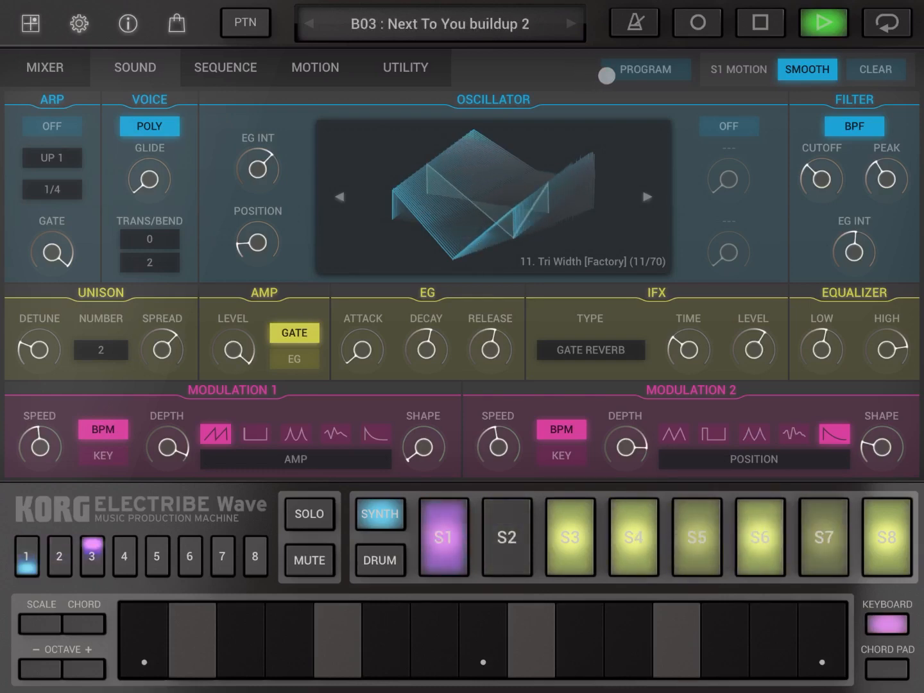
click(124, 556)
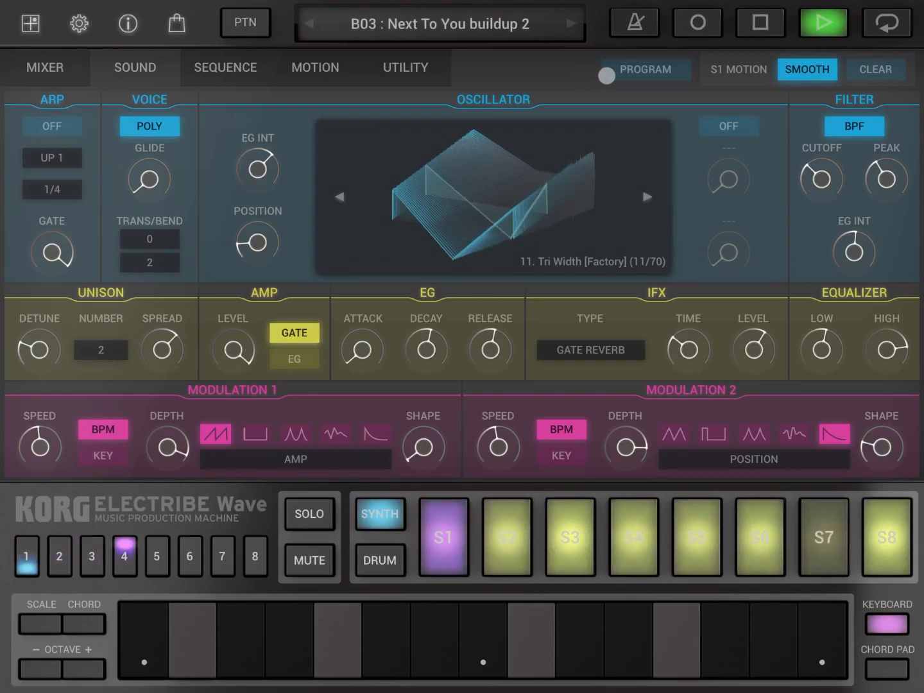
click(157, 556)
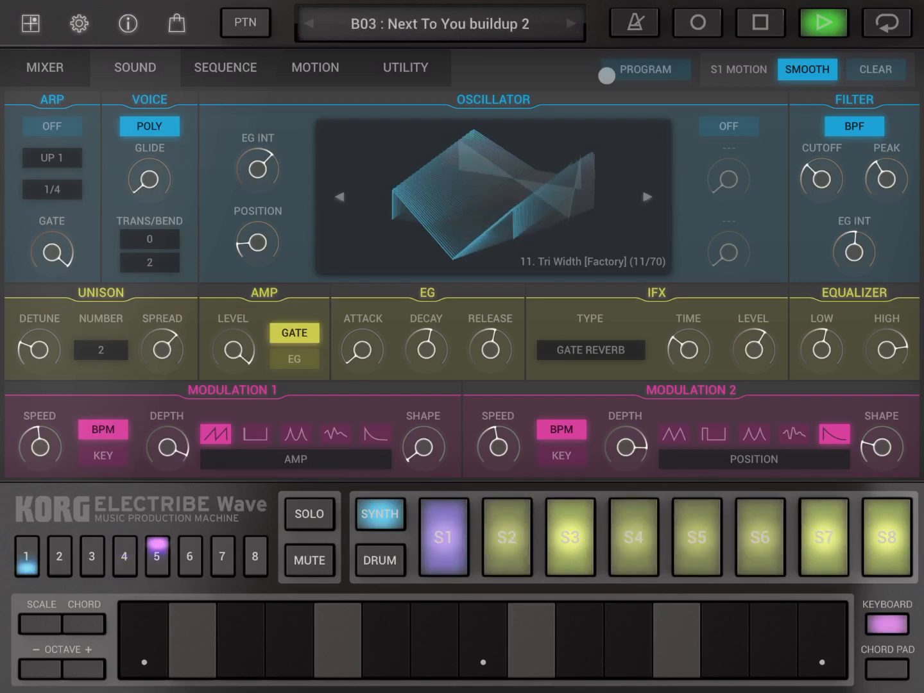
click(189, 556)
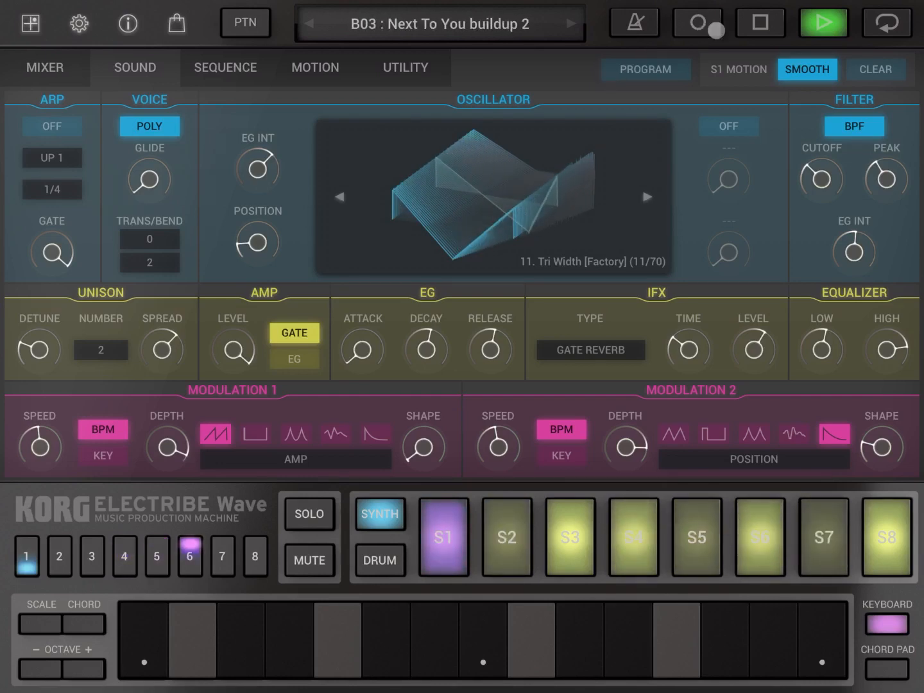
click(222, 555)
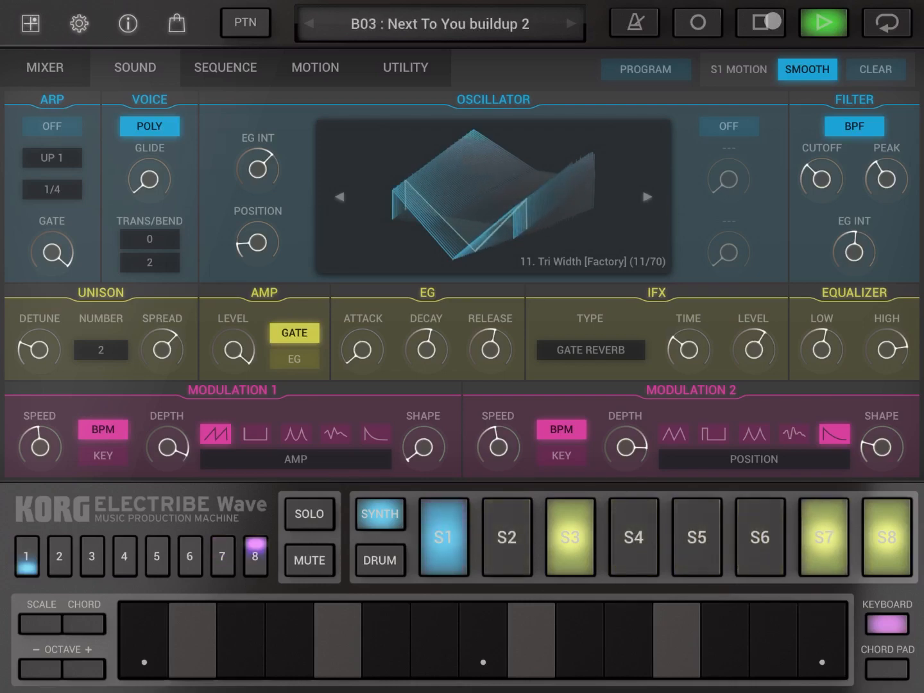
click(442, 536)
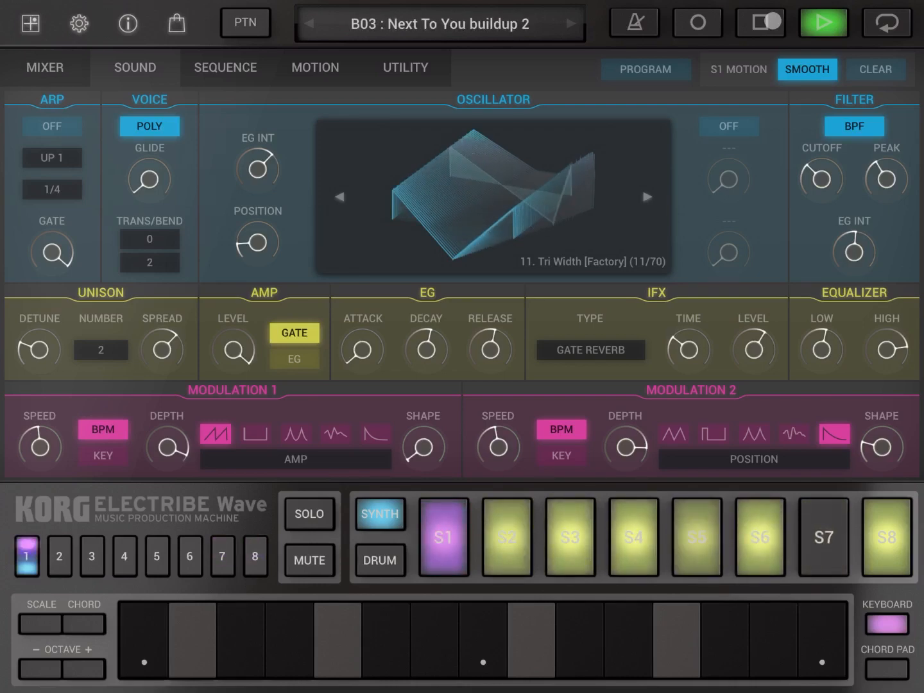
click(823, 22)
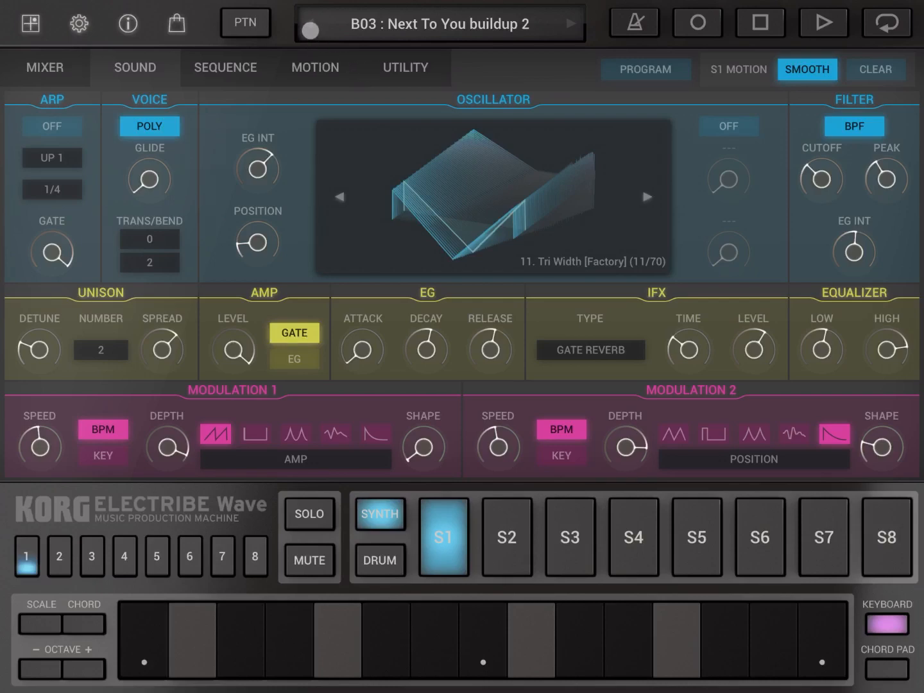
click(308, 24)
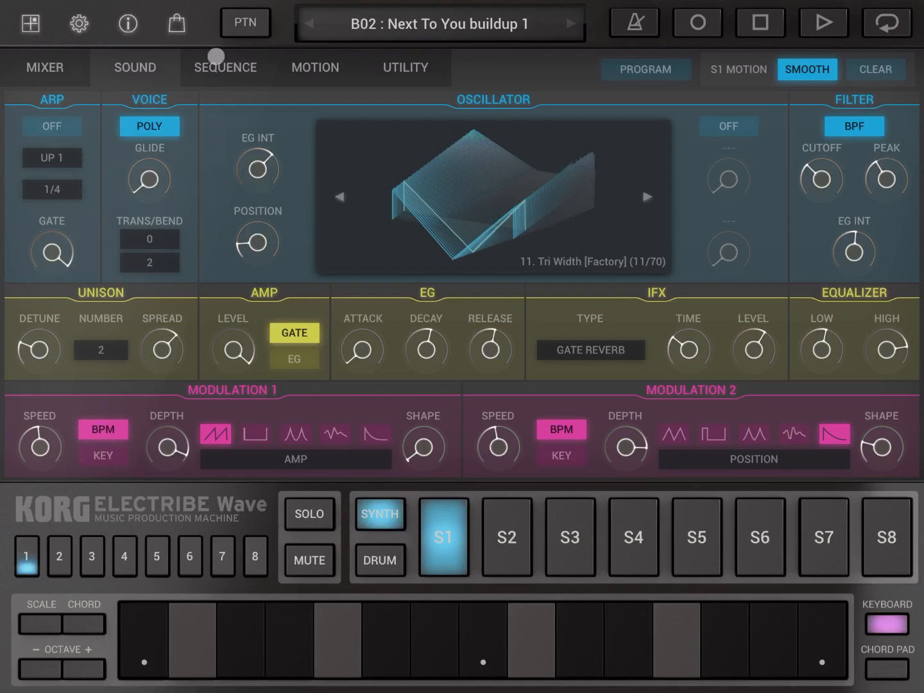
Set the S1 Kaoss pad to ARP speed and gate, play it, then open Settings
click(29, 24)
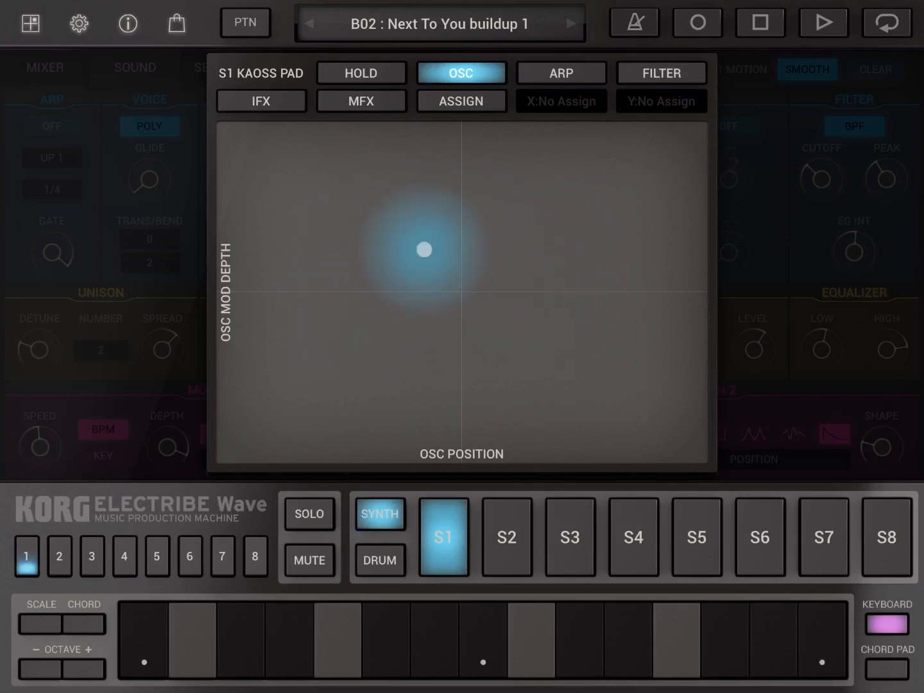
click(560, 72)
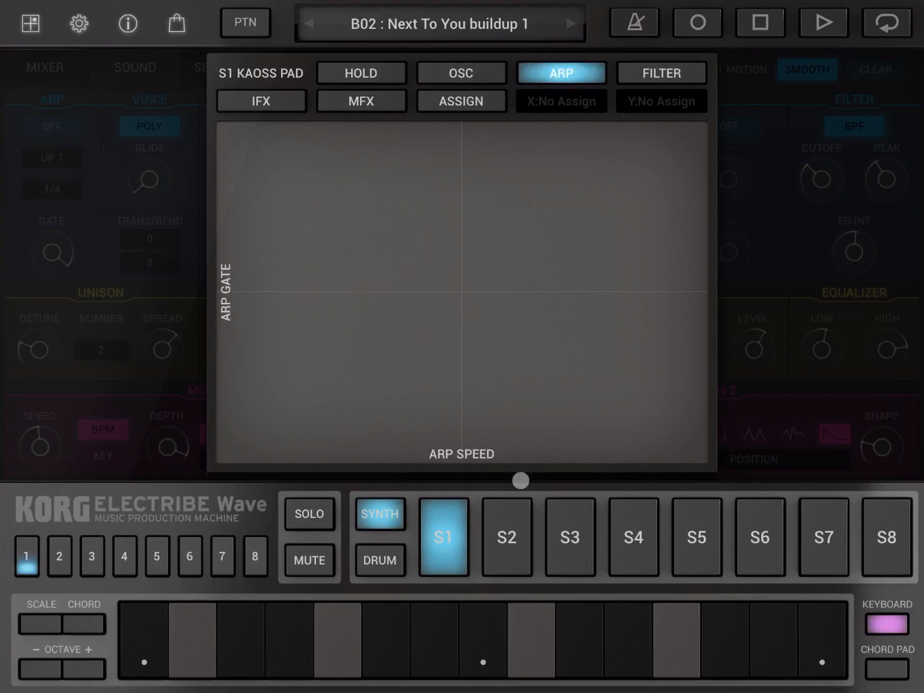
click(368, 341)
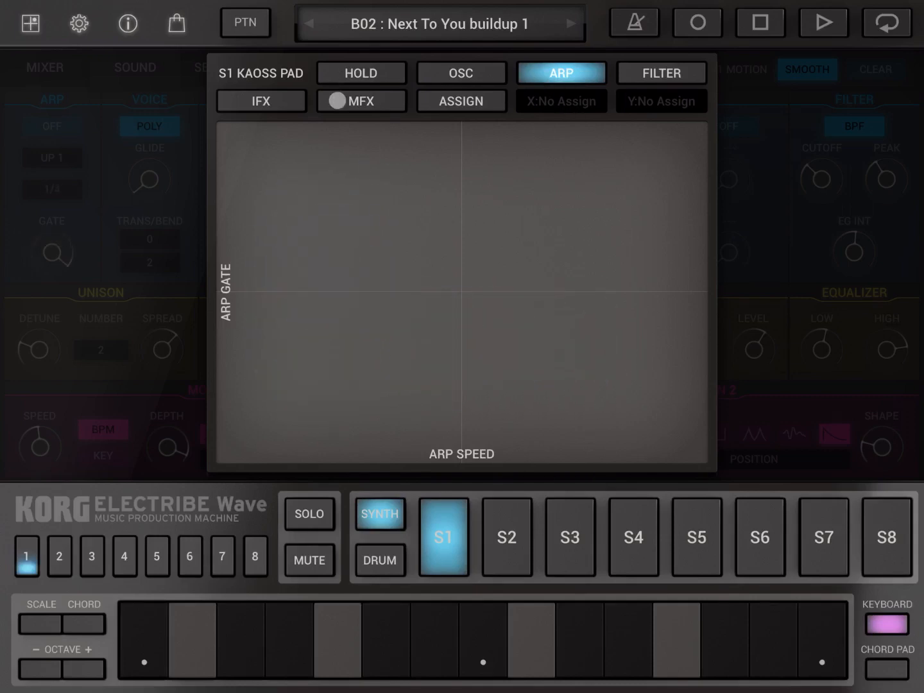
click(536, 367)
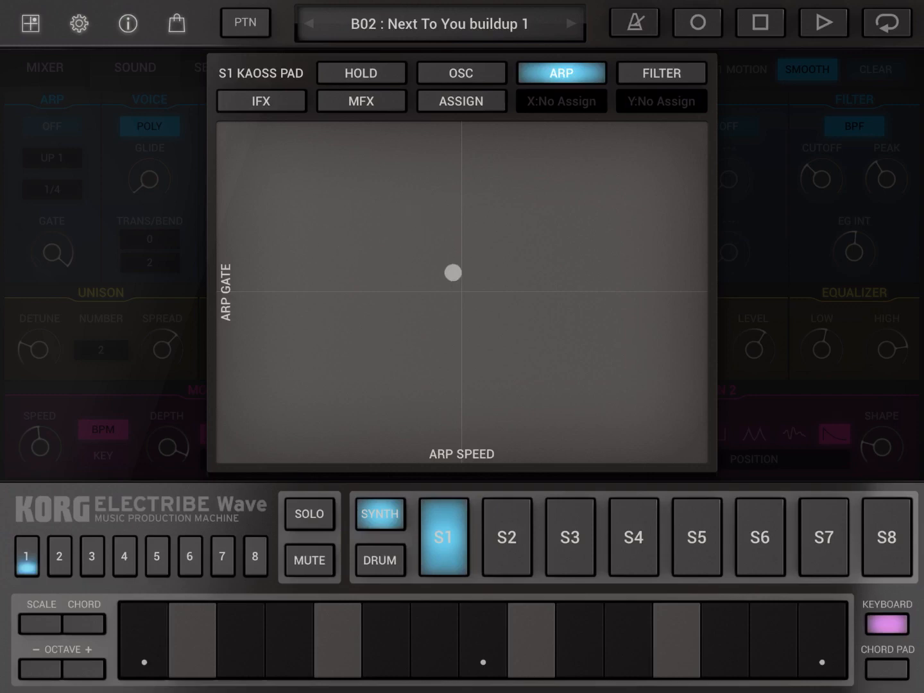
click(79, 23)
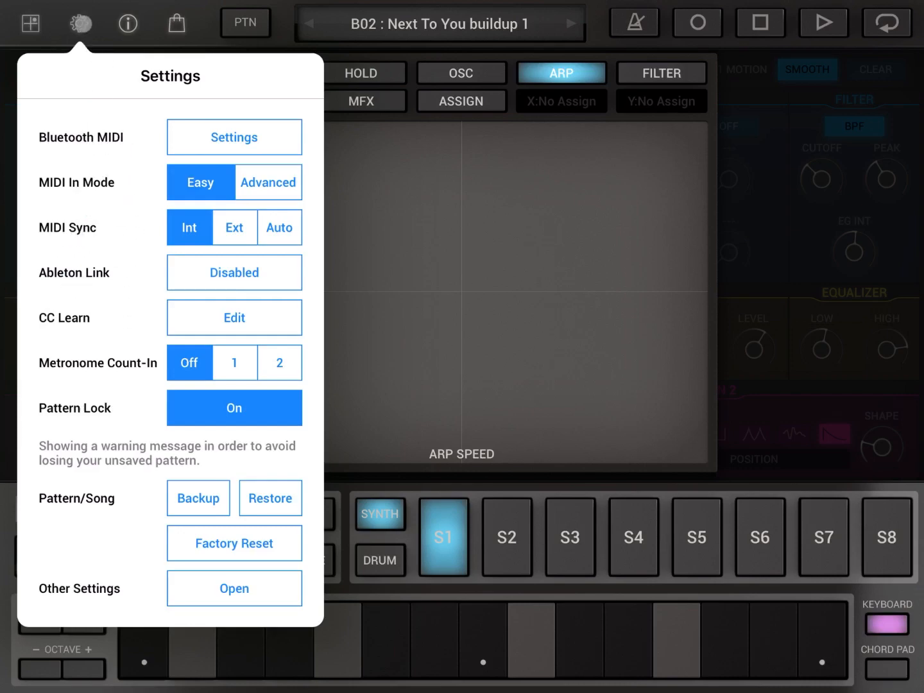
Dismiss the Settings popover and the Kaoss pad to reach B02's sound page
click(127, 23)
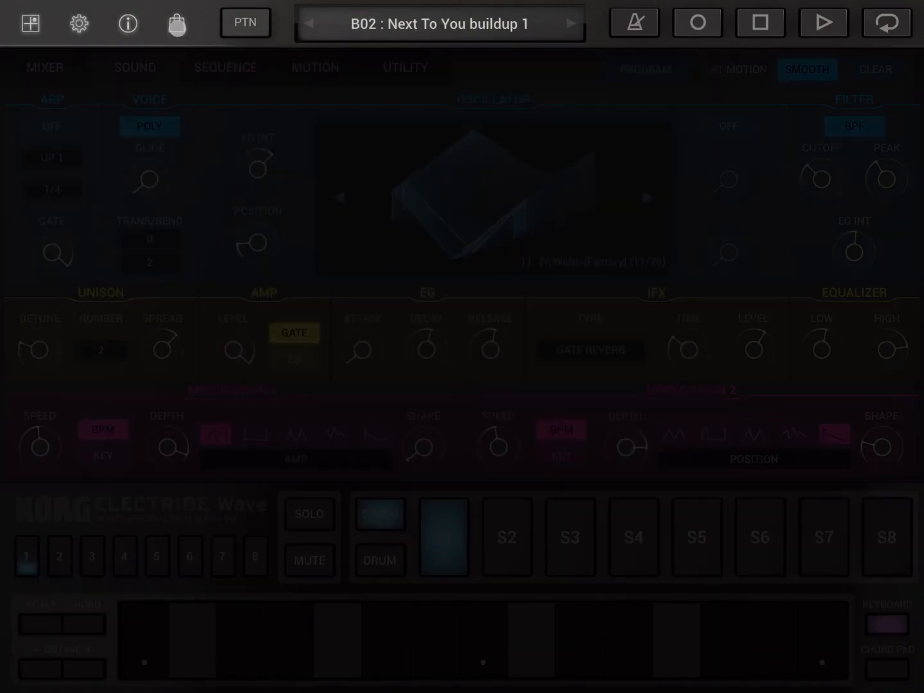
Browse the Solid Waves and Atmospheric Waves packs in the store, then close it
click(176, 22)
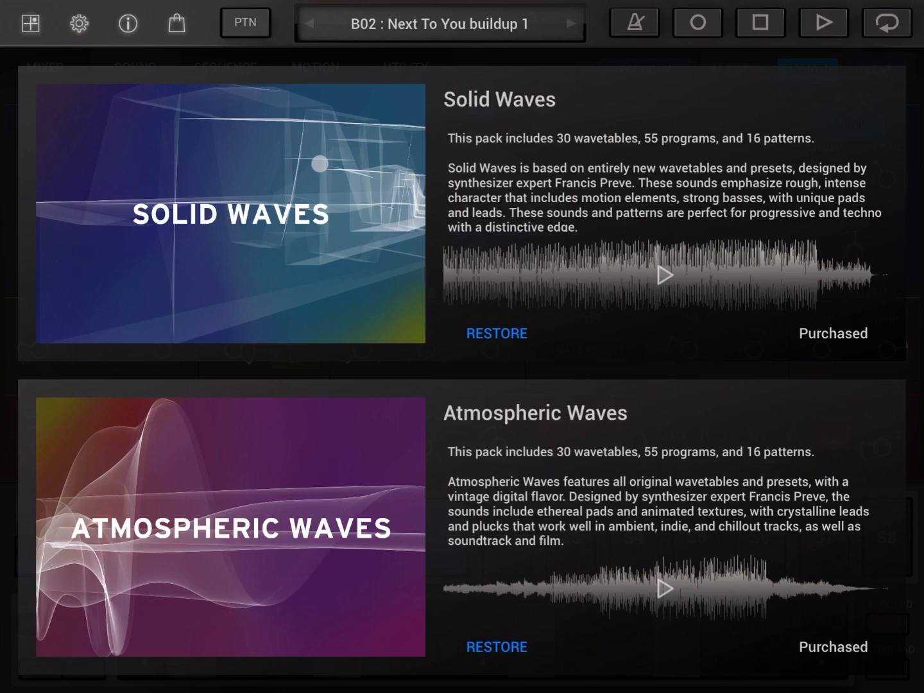
click(245, 23)
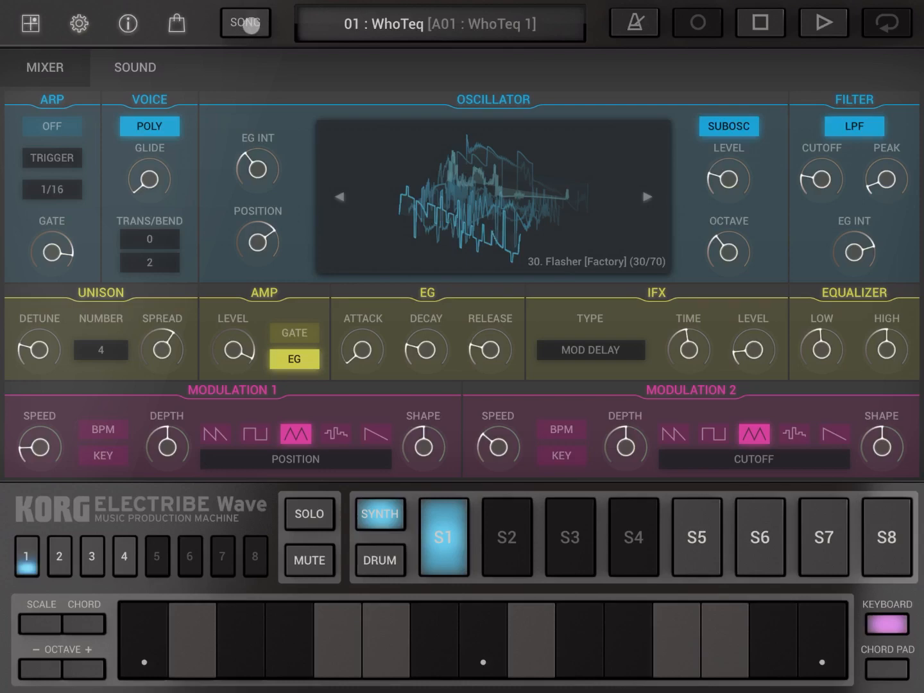
Switch from song mode back to pattern mode on B02 'Next To You buildup 1'
click(245, 23)
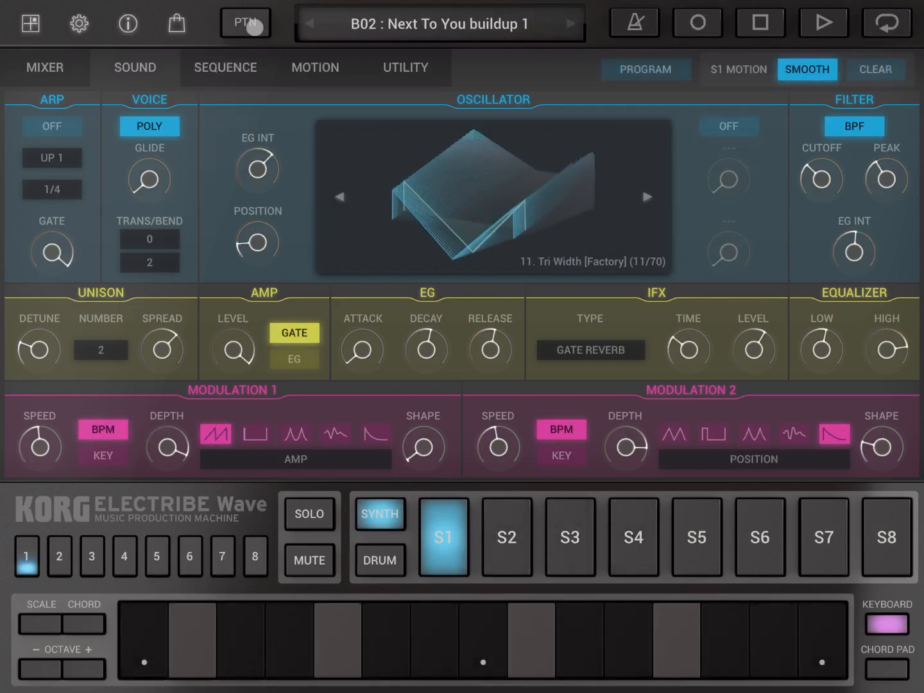
click(245, 24)
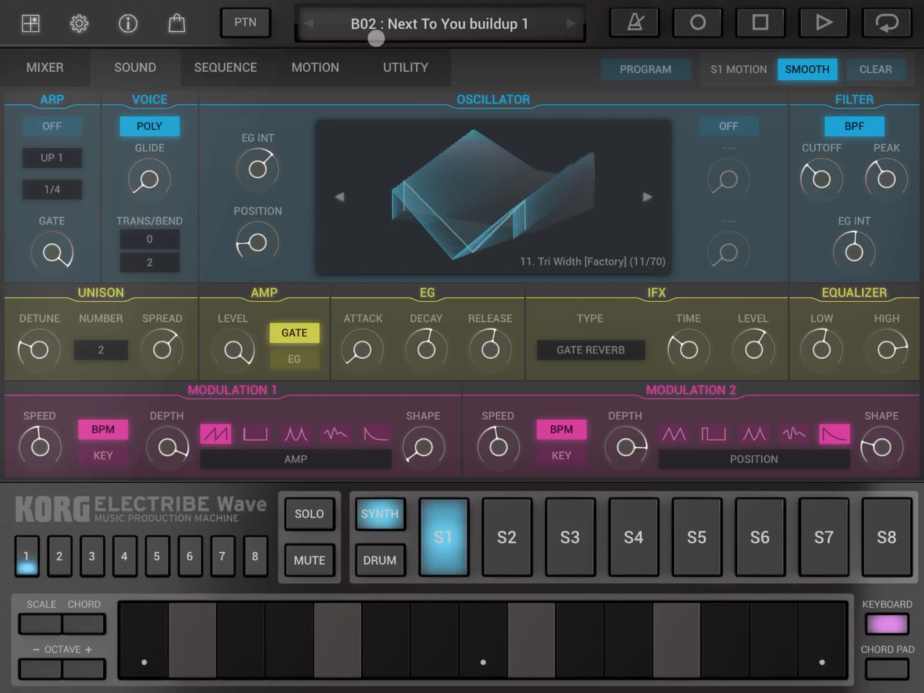
click(245, 22)
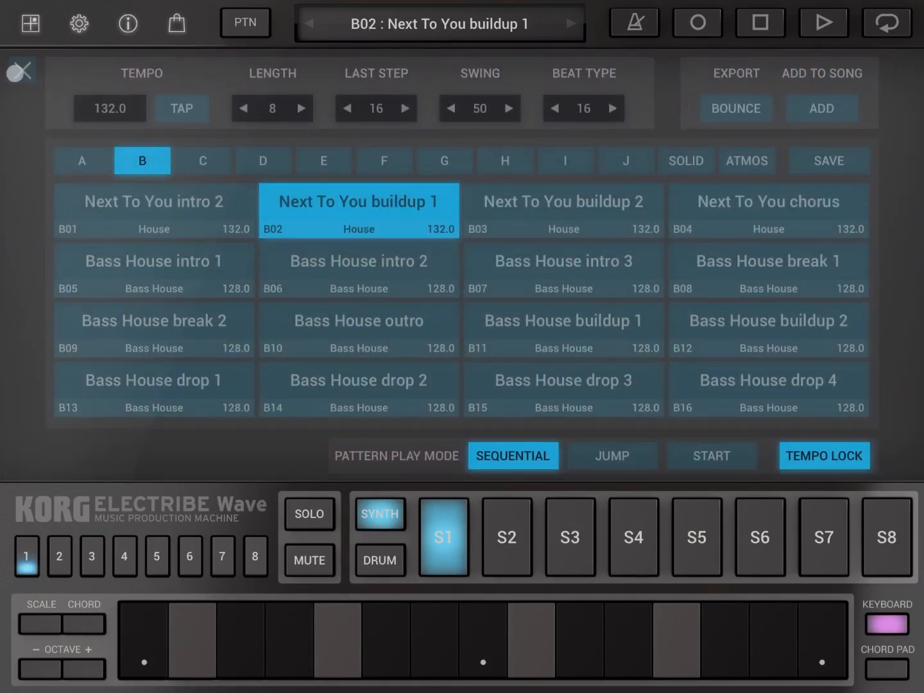
click(244, 23)
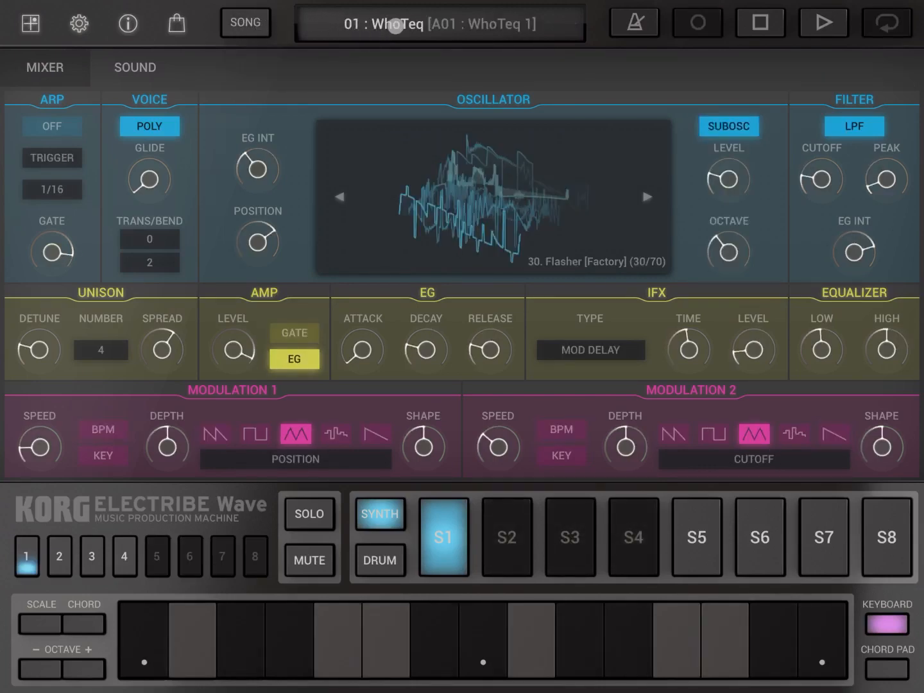
click(245, 22)
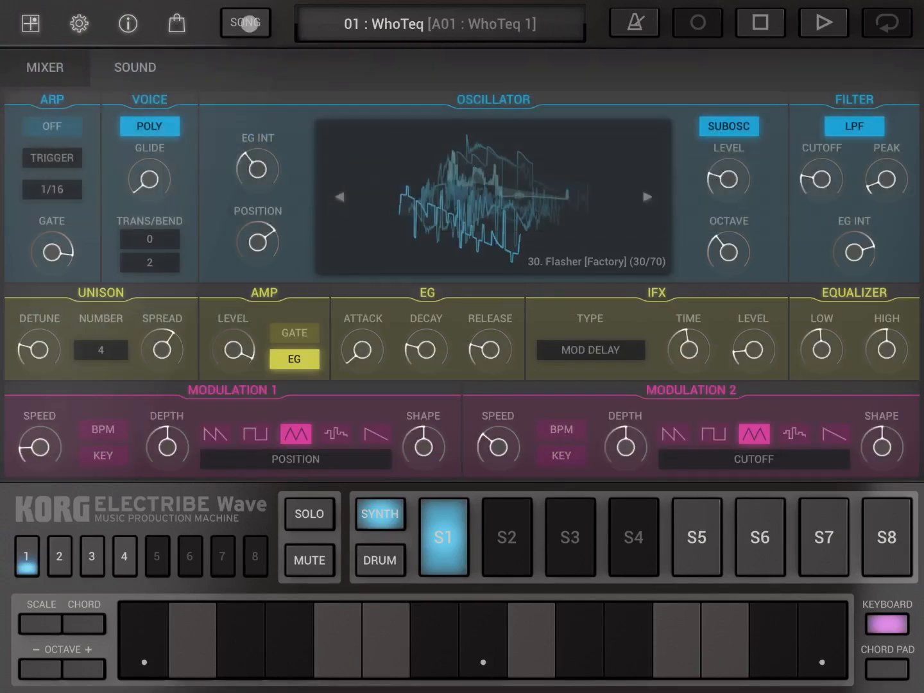
click(245, 22)
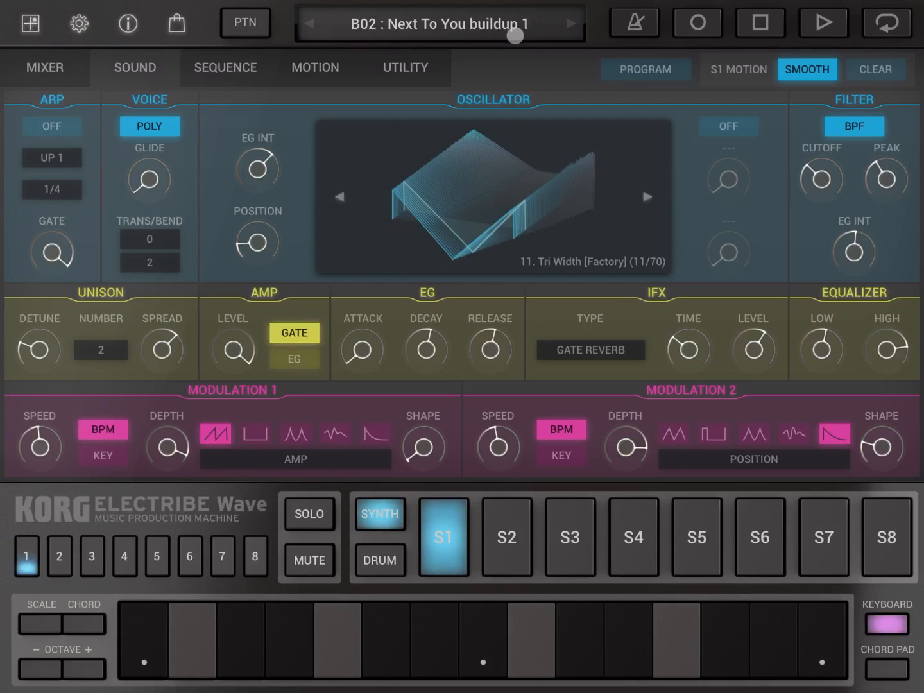
click(633, 23)
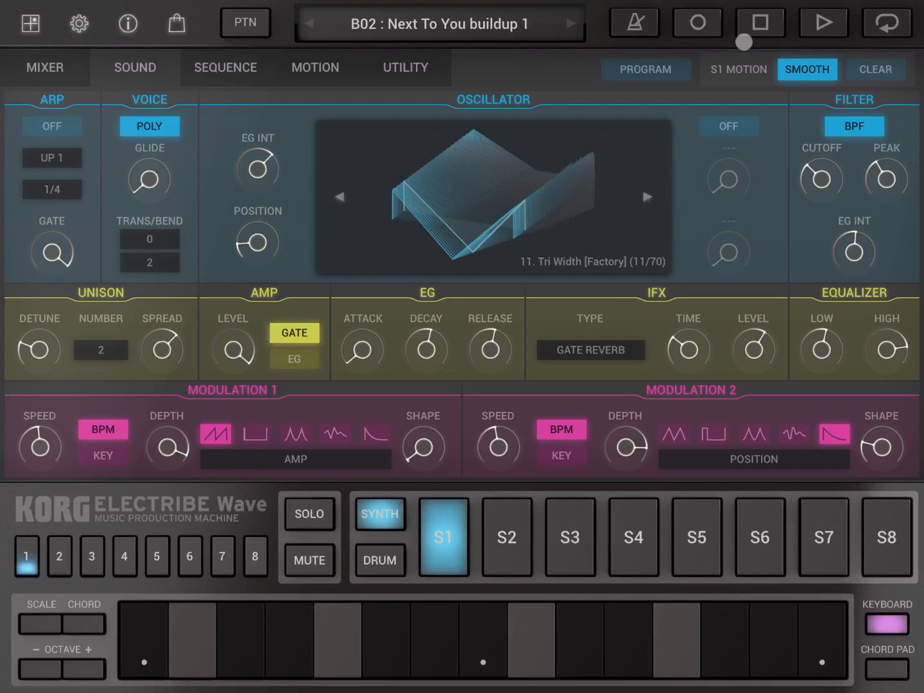
click(886, 23)
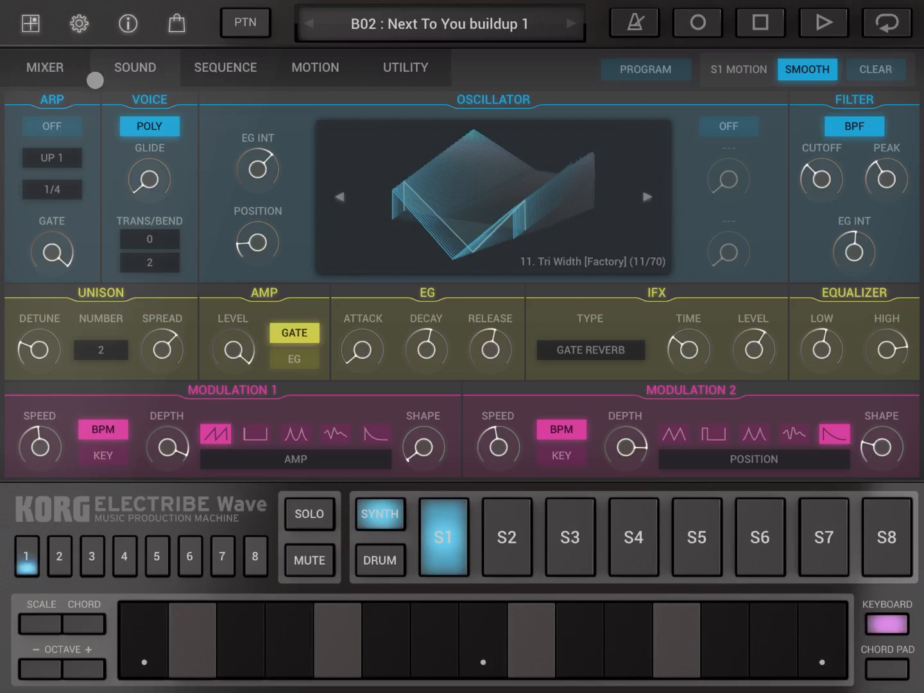
View the mixer, S1 sound settings and S1 step sequence pages
click(43, 67)
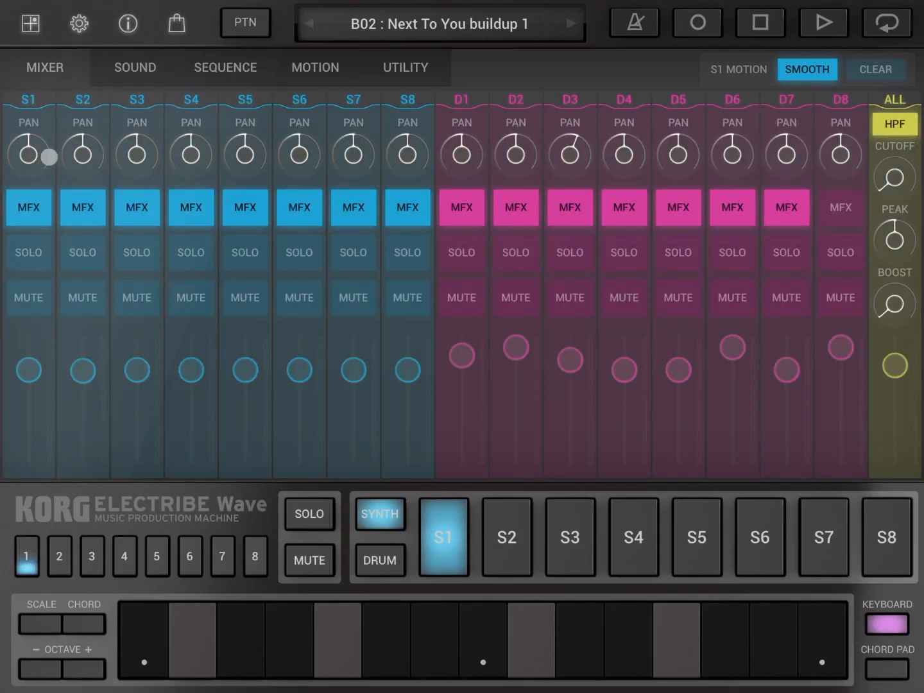
click(135, 68)
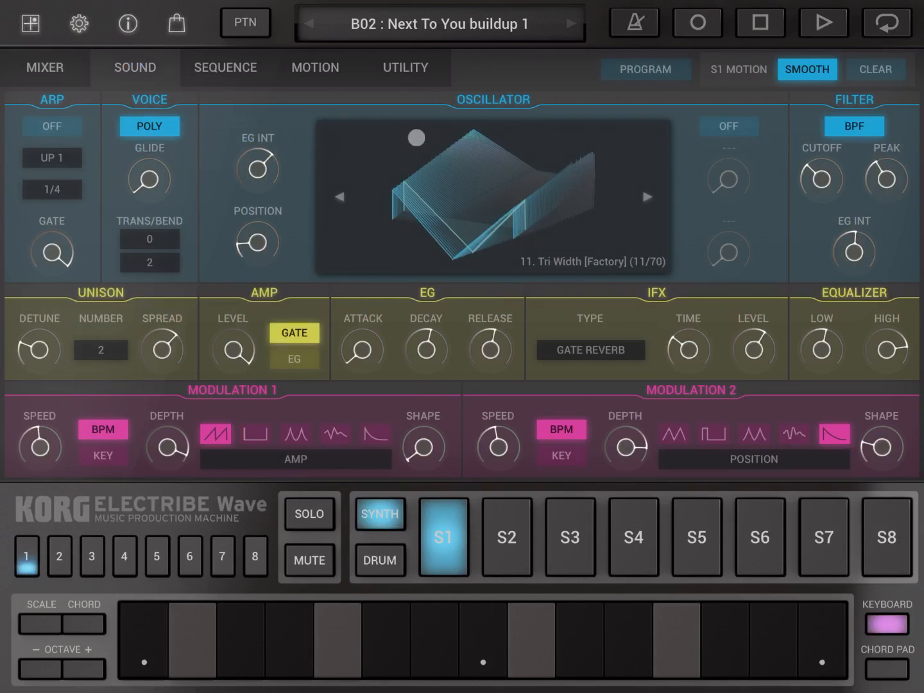
click(225, 67)
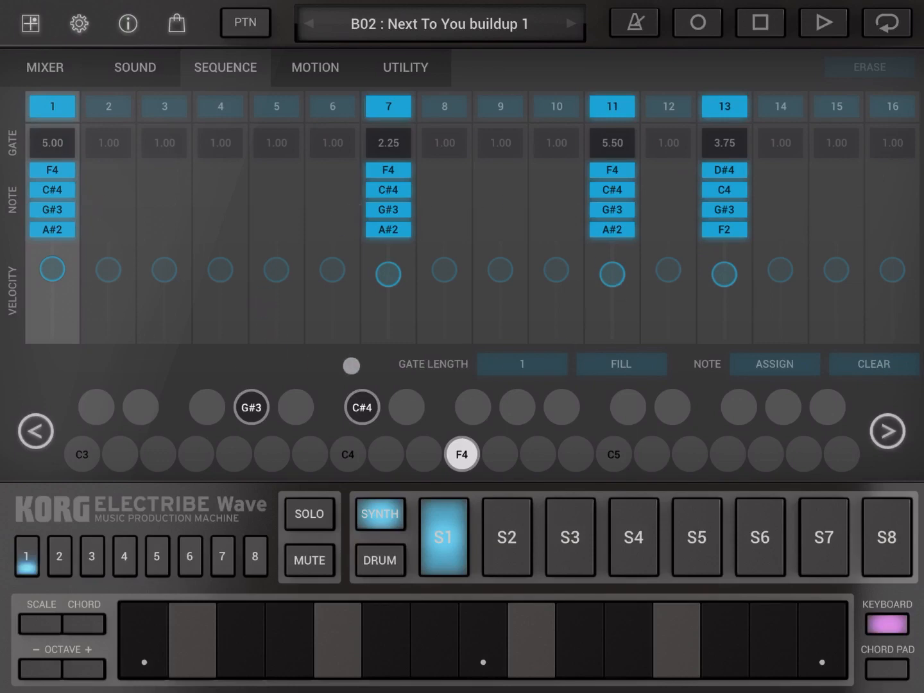
Toggle between drum and synth steps, view motion sequence, then show the bar overview
click(379, 513)
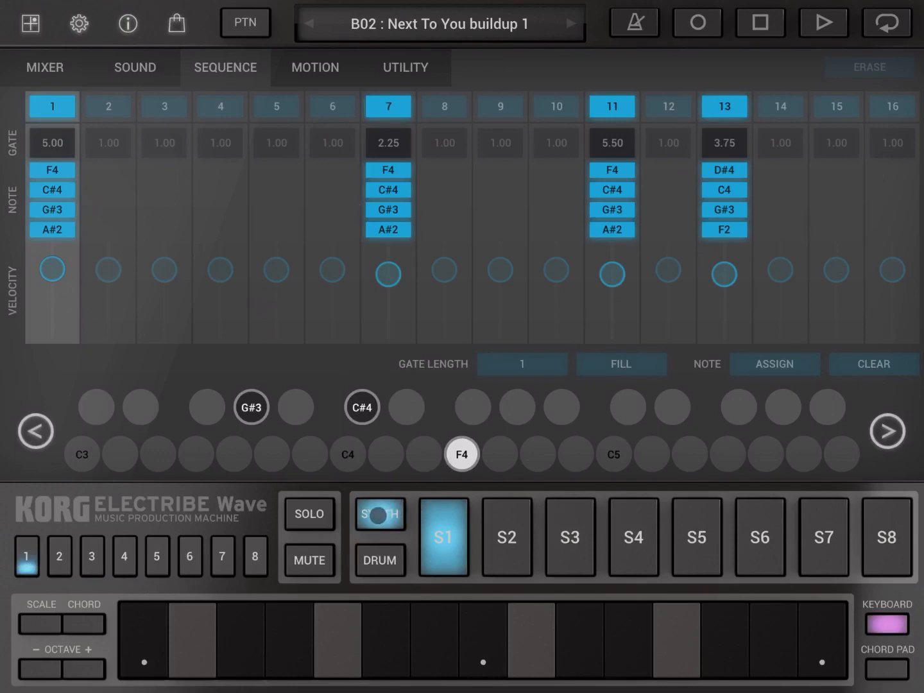
click(380, 560)
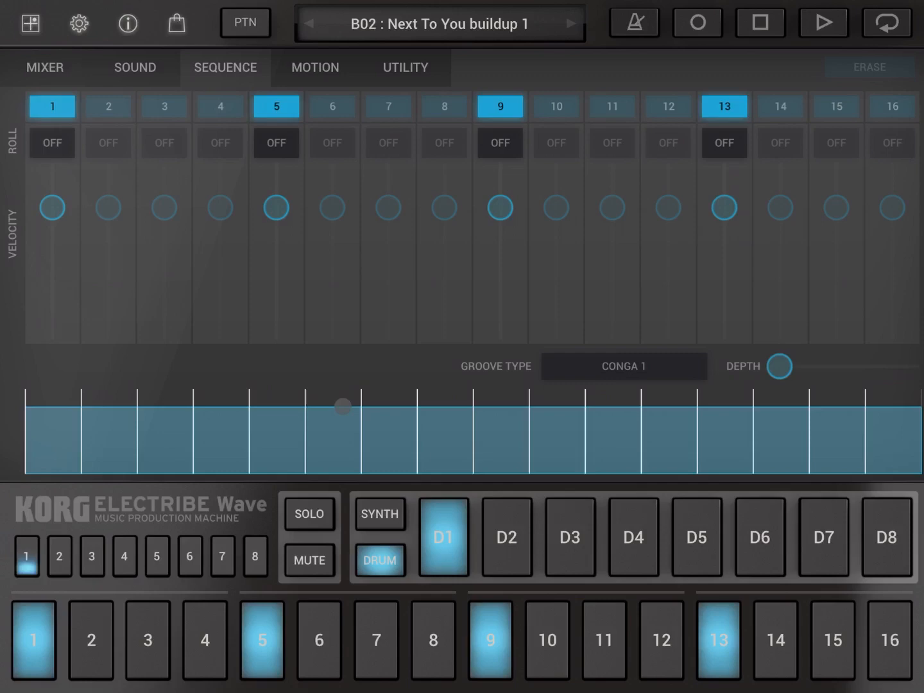
click(380, 513)
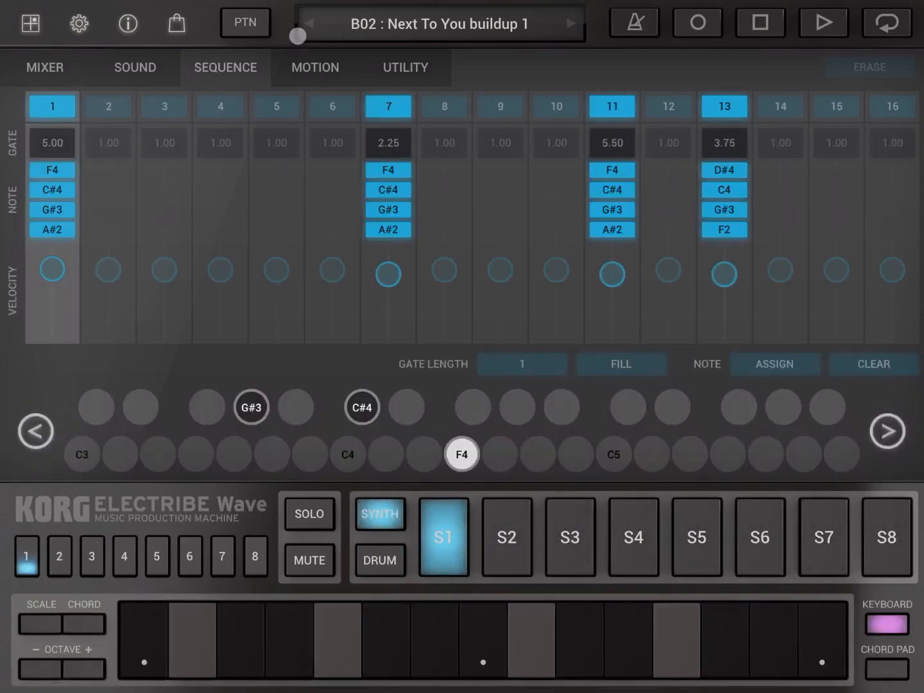
click(315, 67)
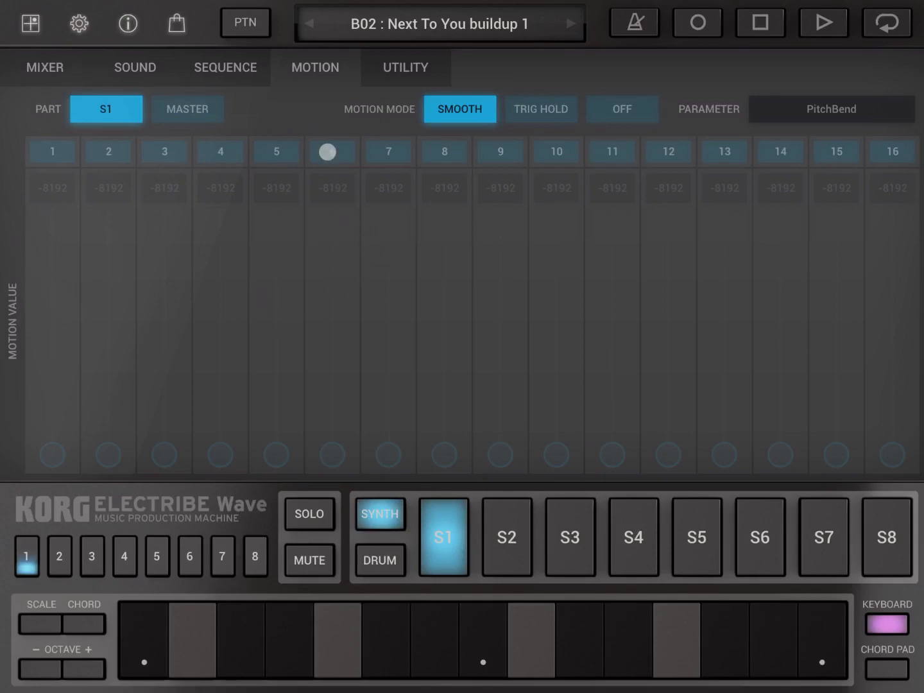
click(224, 67)
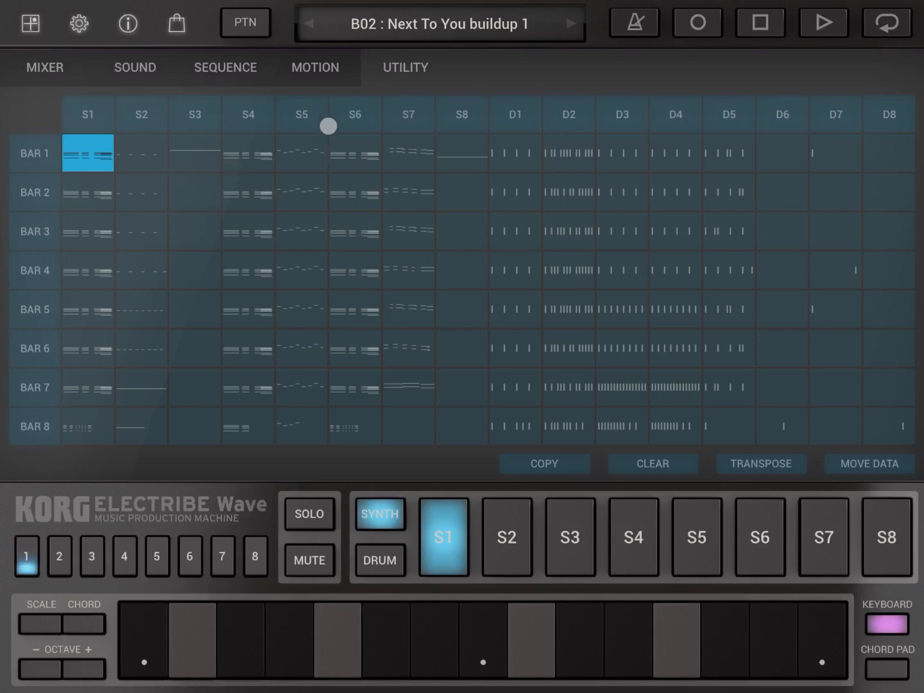
View song 01 WhoTeq's sound and mixer pages, then return to pattern mode
click(134, 67)
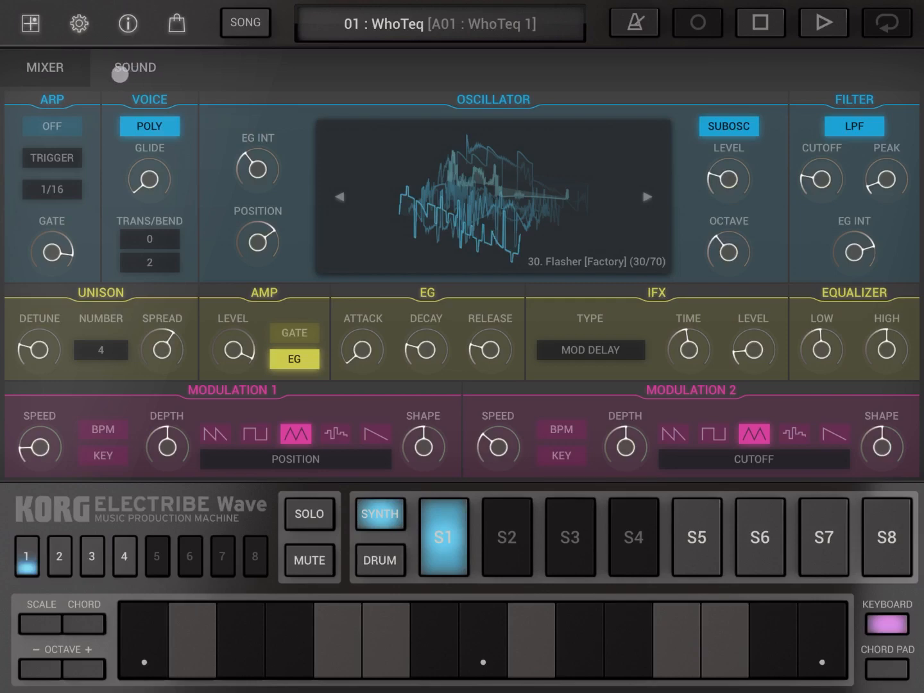
click(45, 67)
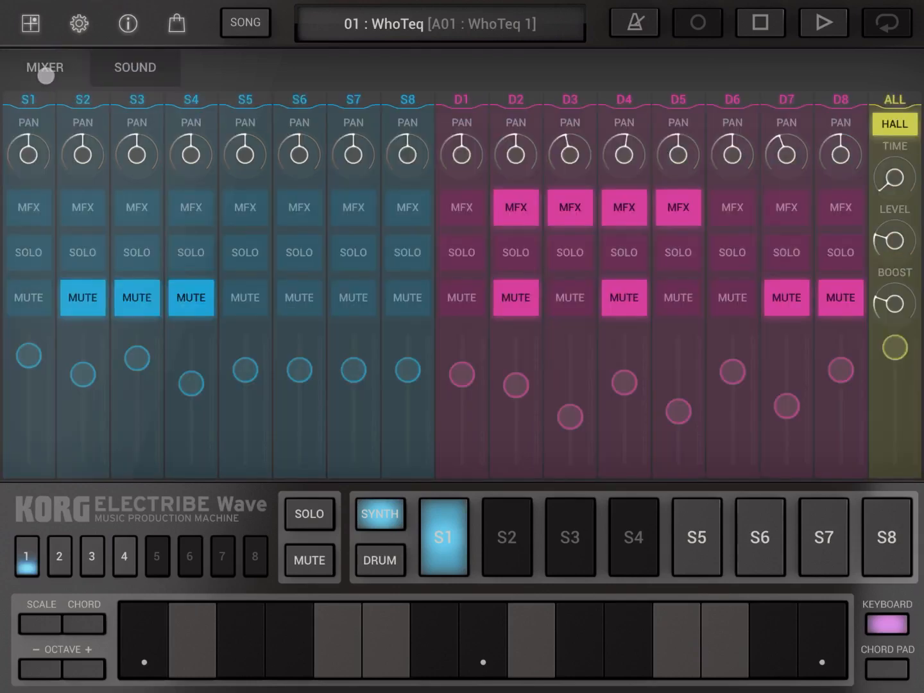
click(135, 68)
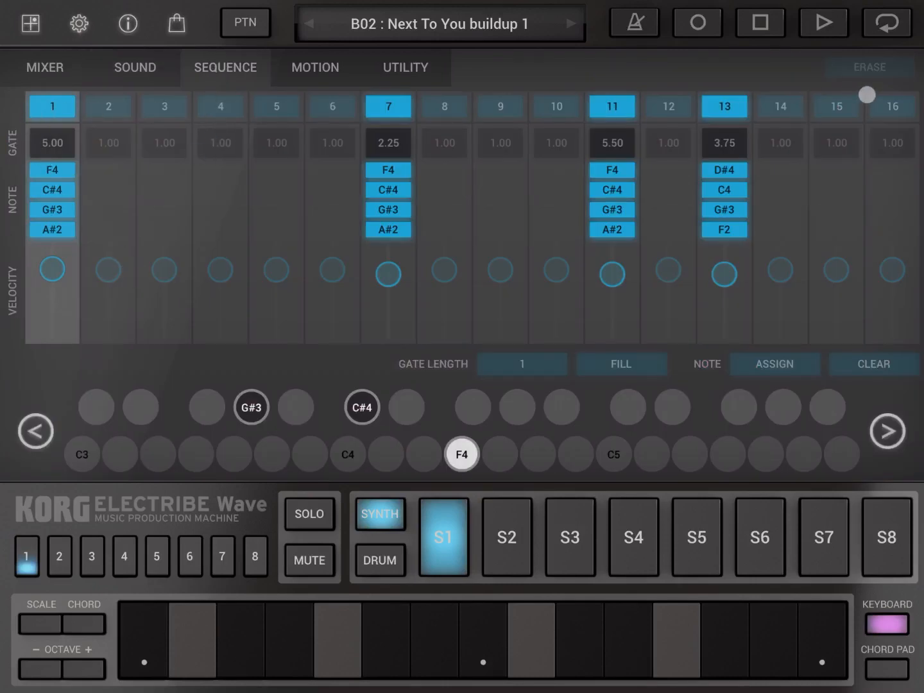
Show bar 2 (steps 17–32) and flip through synth parts S2, S3 and S4
click(58, 557)
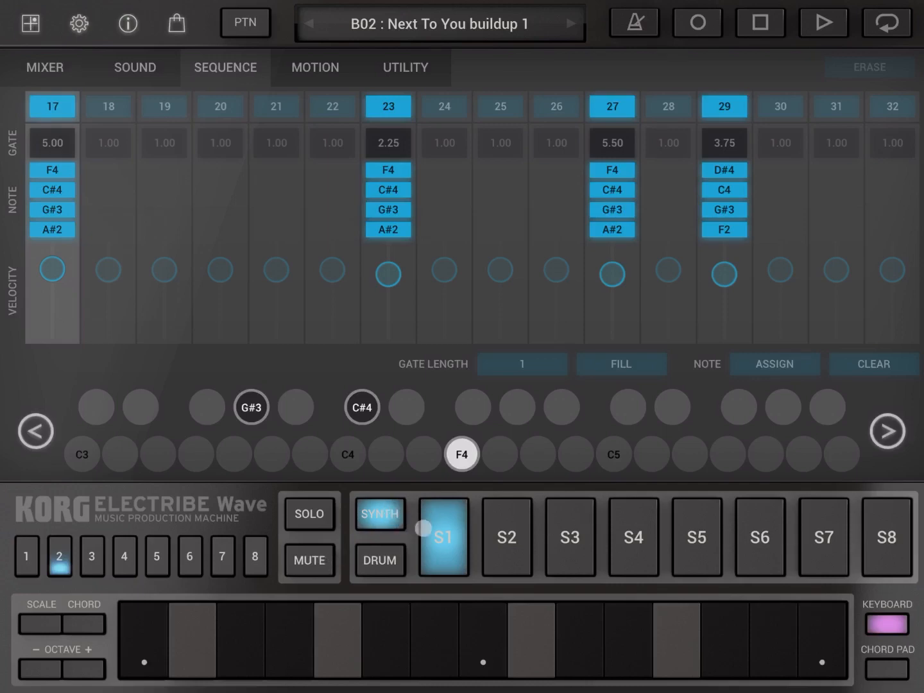
click(442, 536)
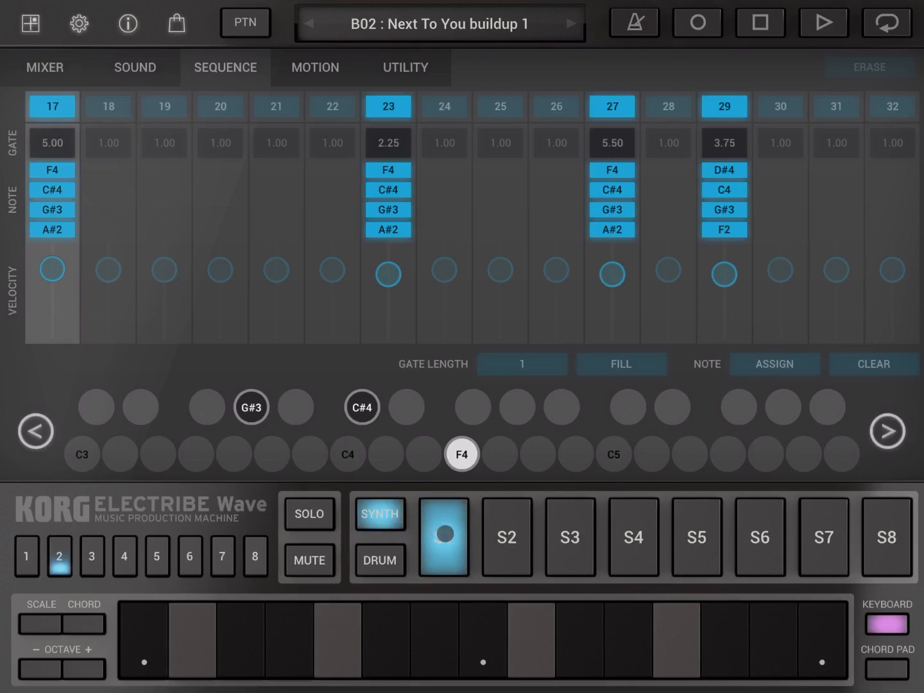
click(443, 537)
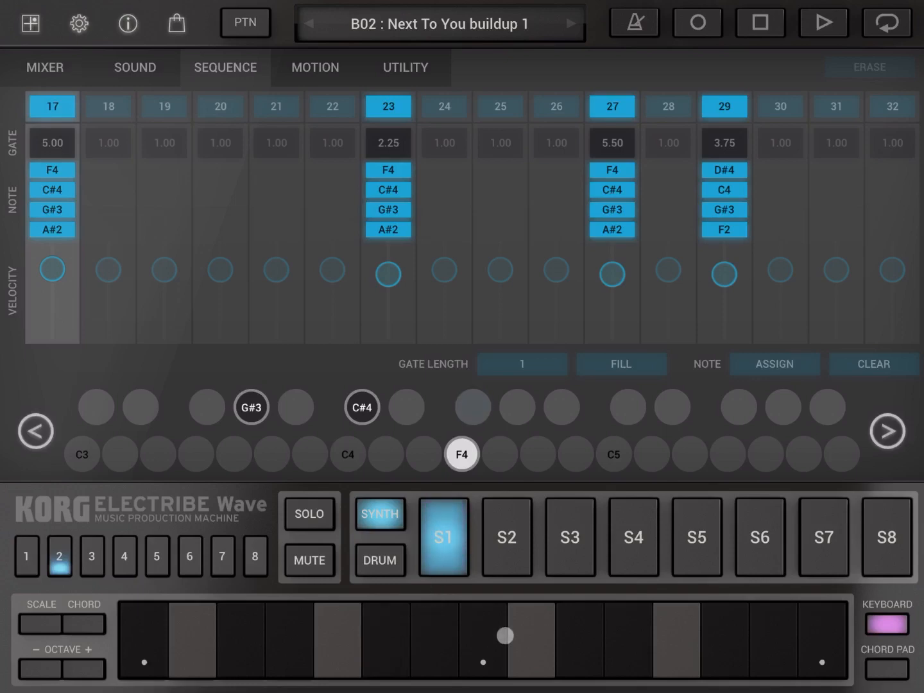
click(506, 536)
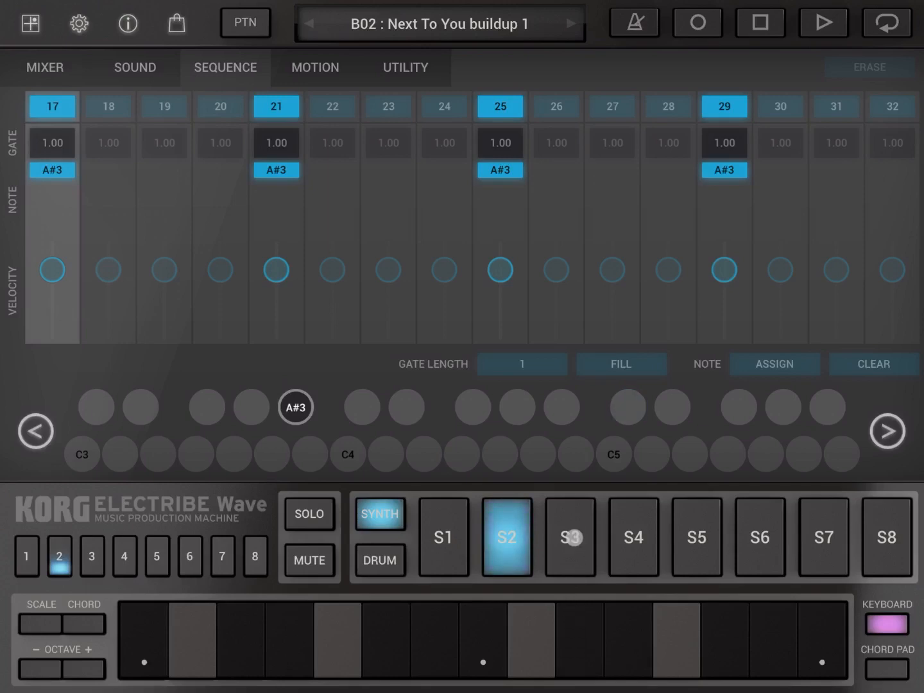
click(569, 536)
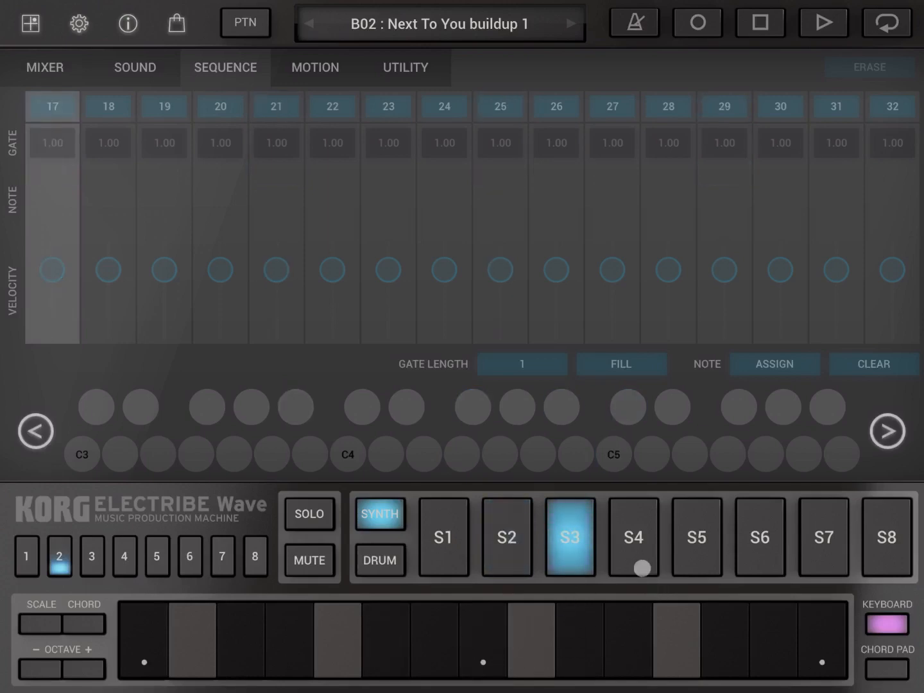
click(633, 536)
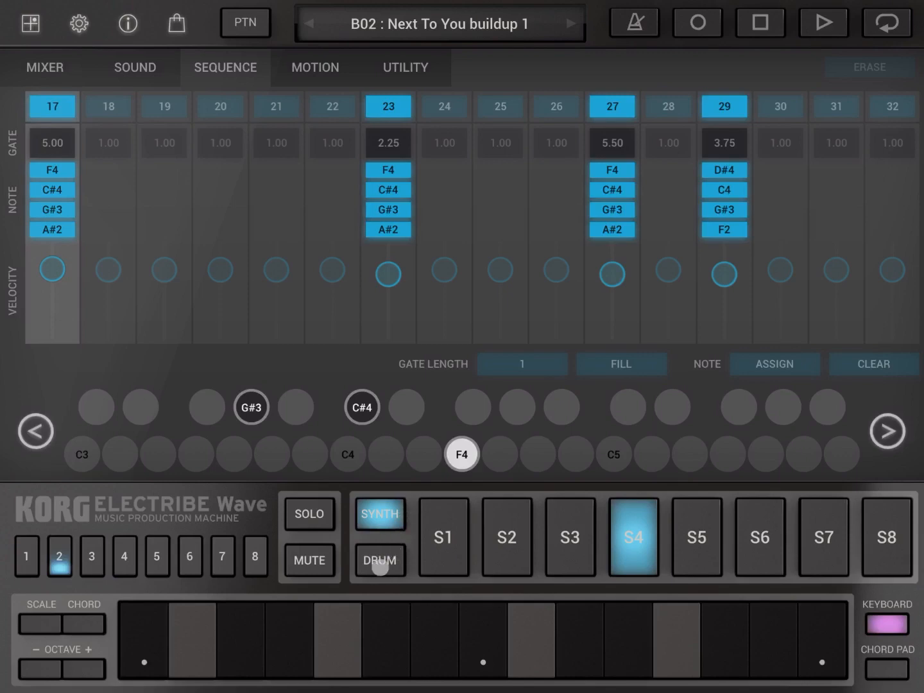
Switch to drum parts and step through D1, D6 and D8, ending on D1
click(379, 559)
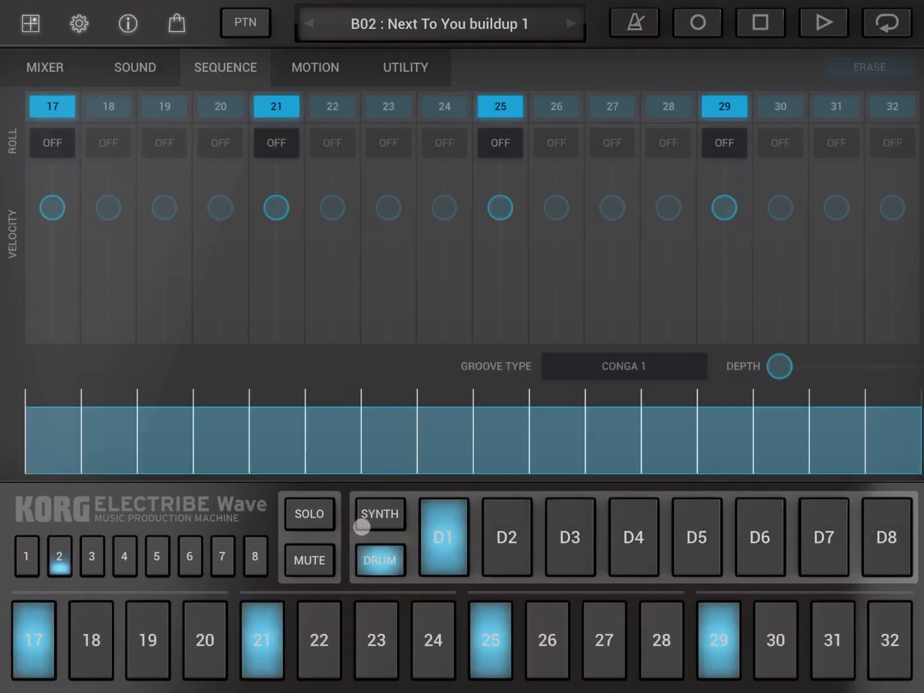
click(442, 536)
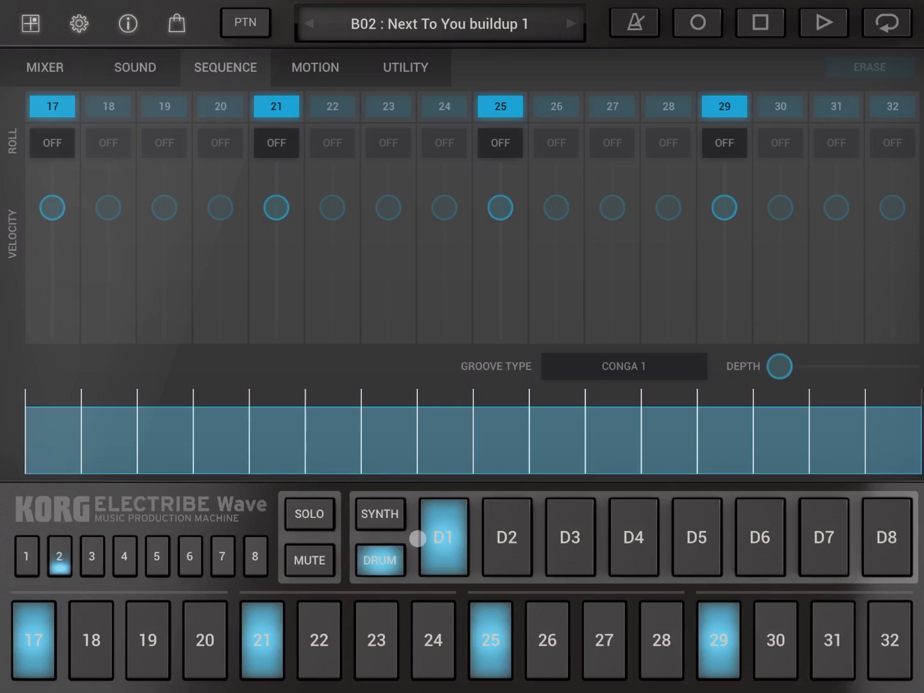
click(569, 537)
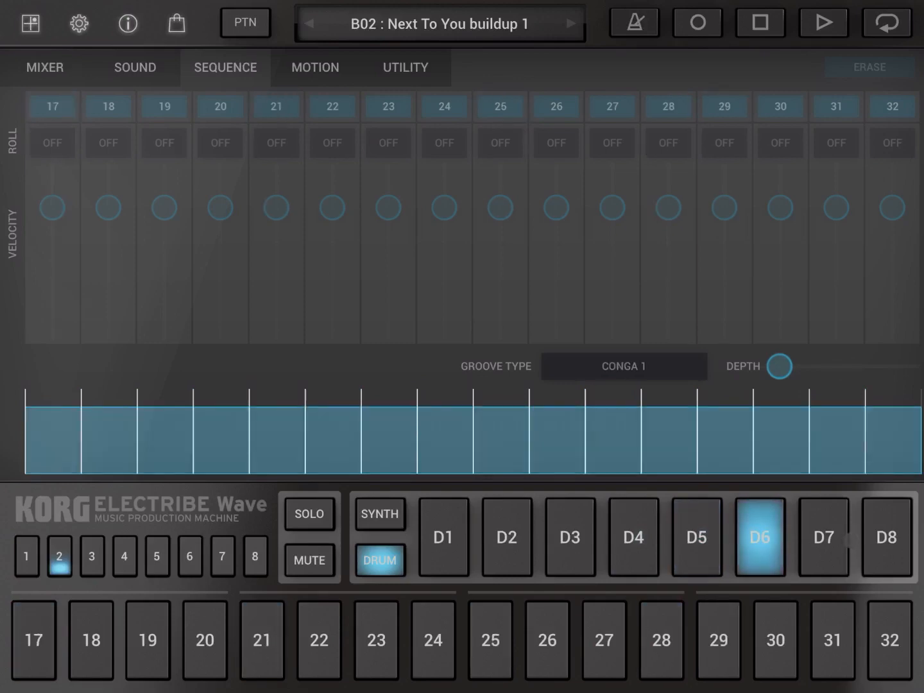
click(886, 537)
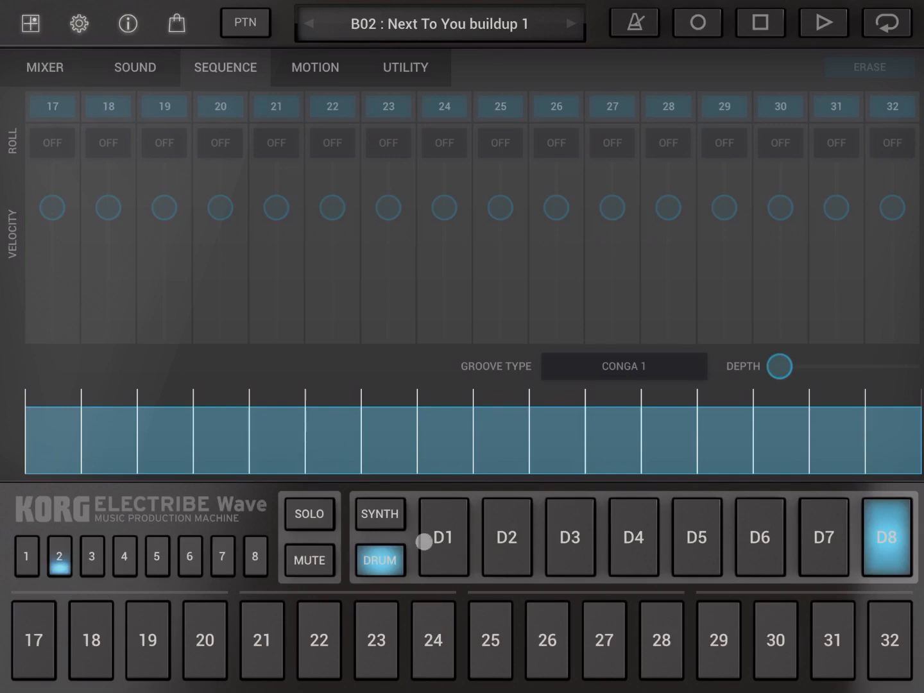
click(443, 537)
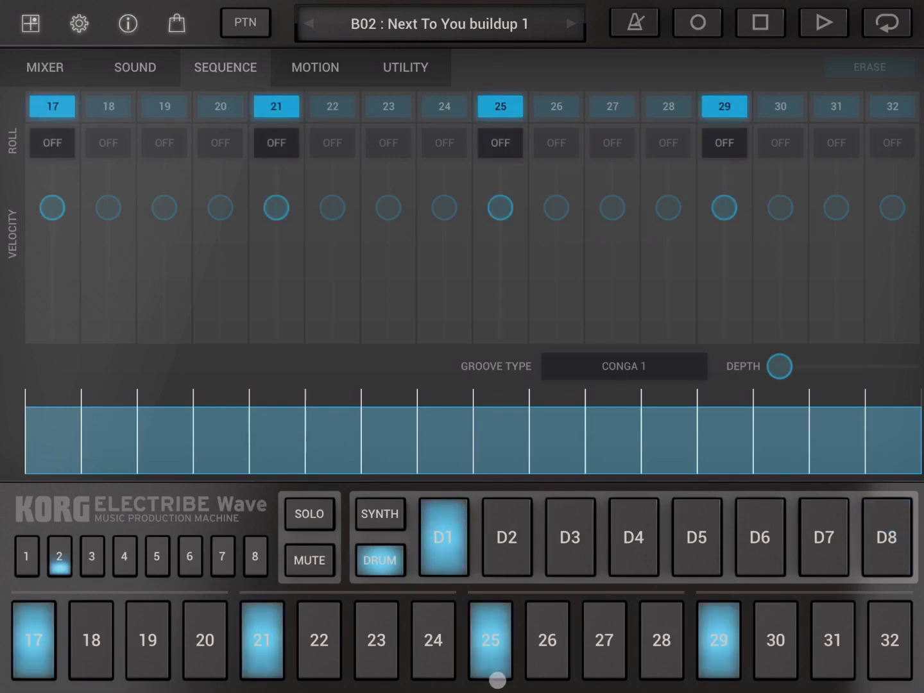
Return to synth part S4 and swap the keyboard for the Next To You chord pad
click(378, 513)
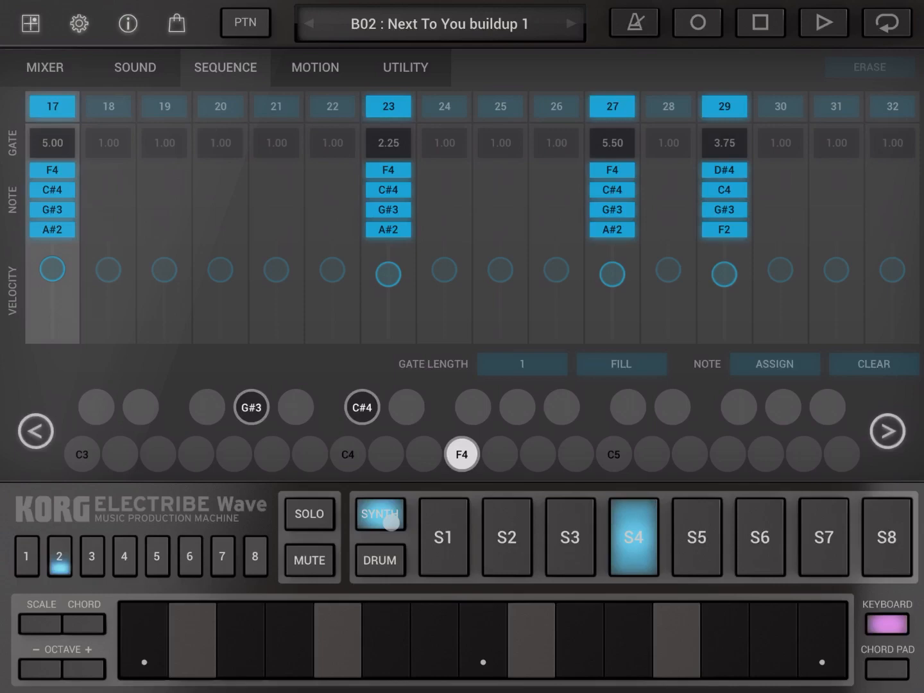
click(600, 638)
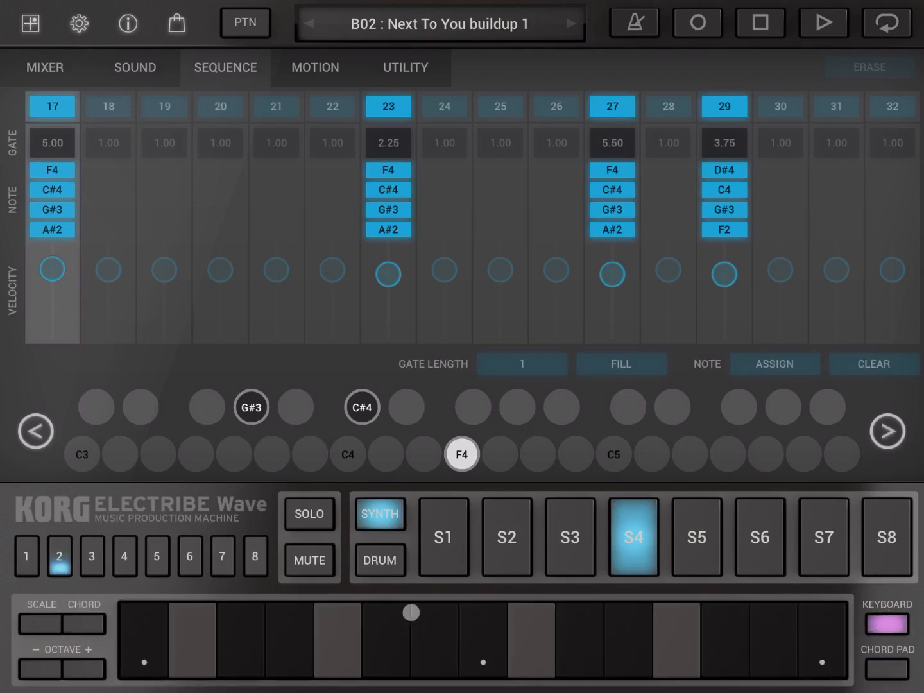
click(40, 603)
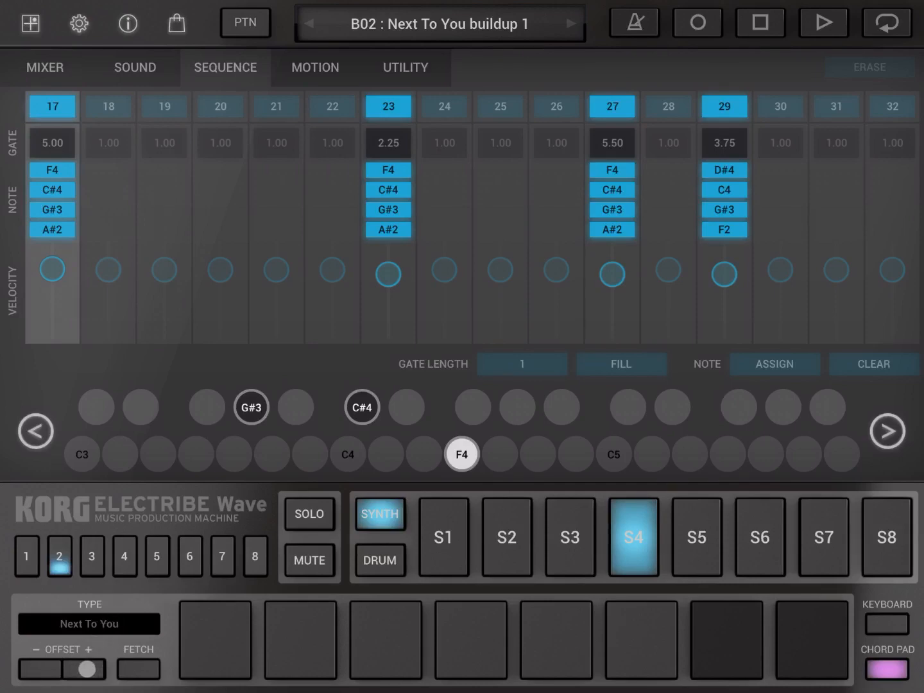
Fetch the sequencer's chords onto the chord pad, play a chord, and select synth part S1
click(137, 668)
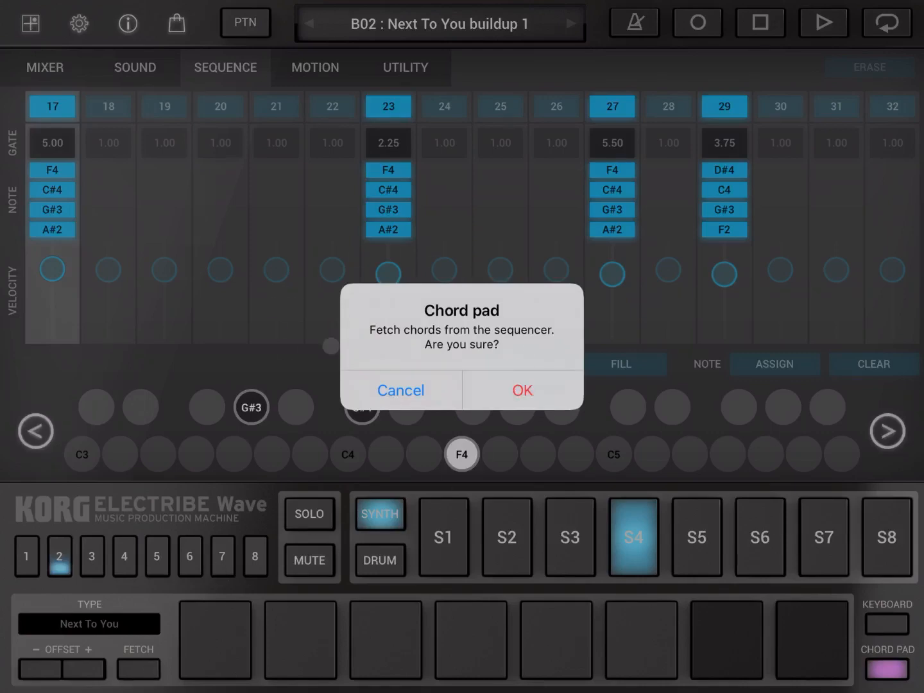
click(521, 390)
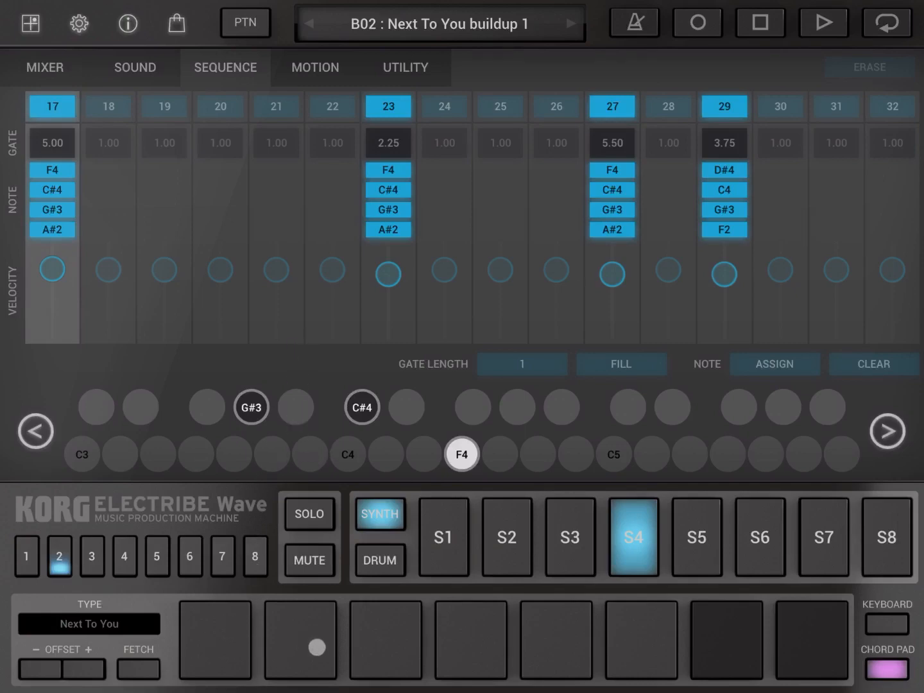
click(633, 536)
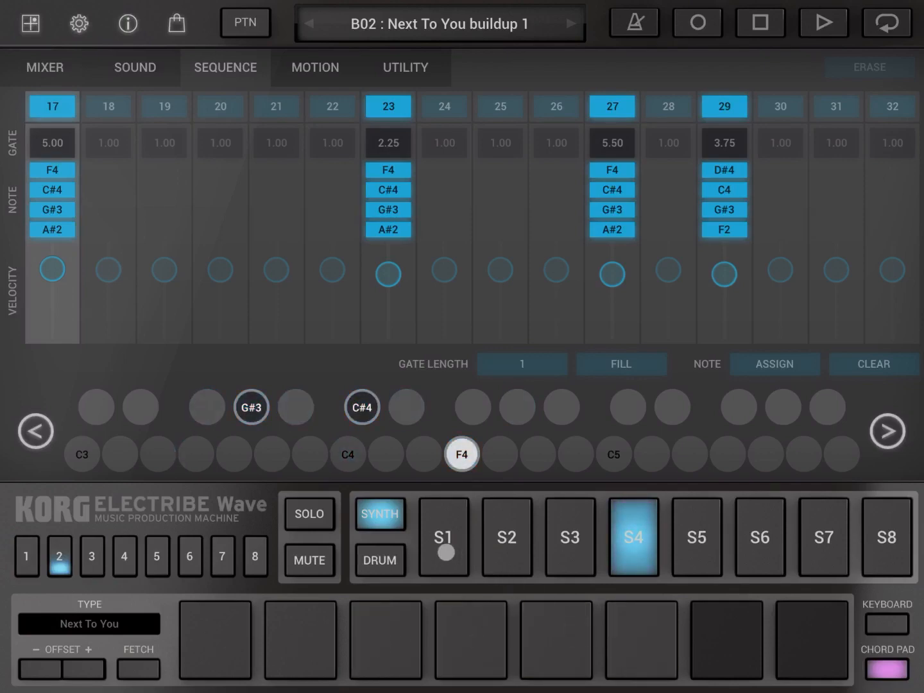
click(443, 537)
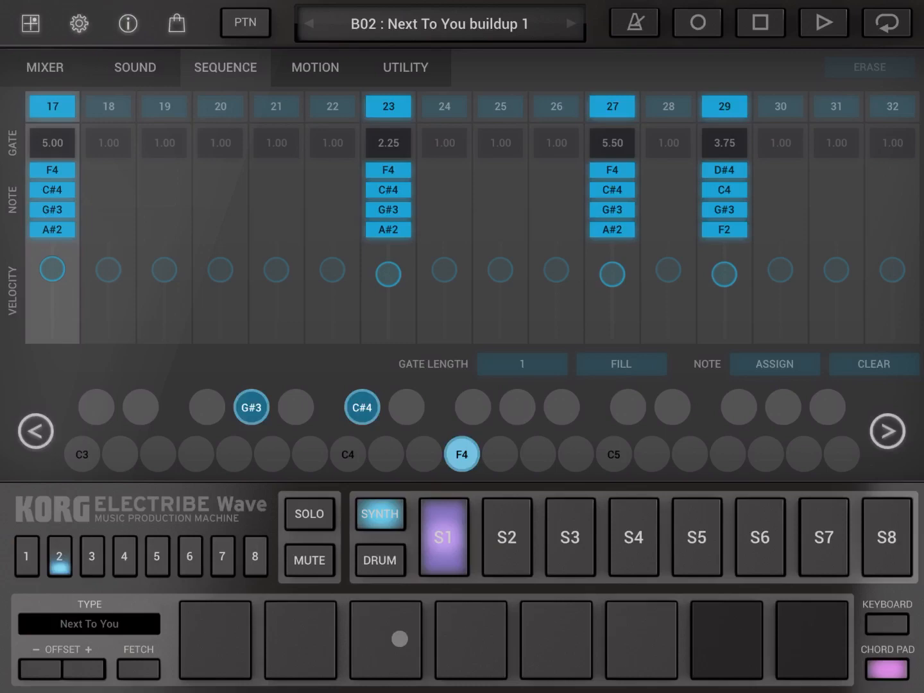